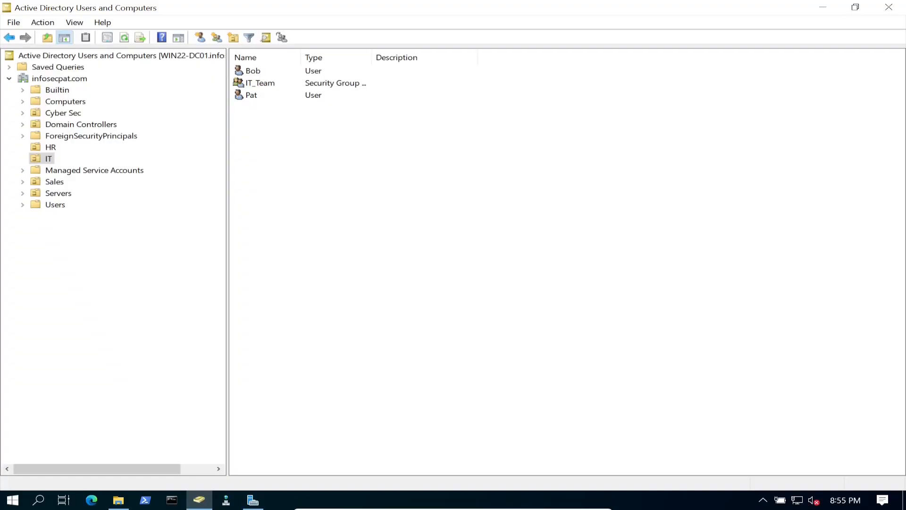
{"action": "left_click", "coordinate": [260, 82]}
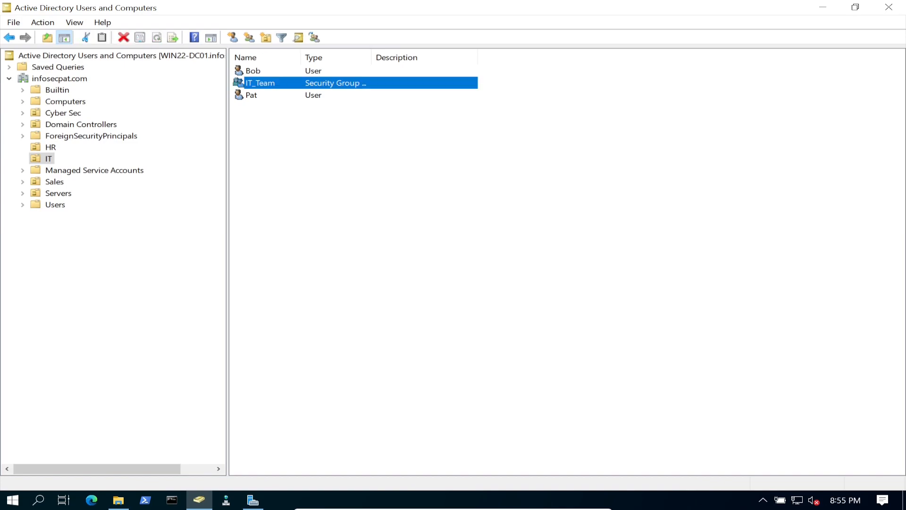
{"action": "left_click", "coordinate": [252, 95]}
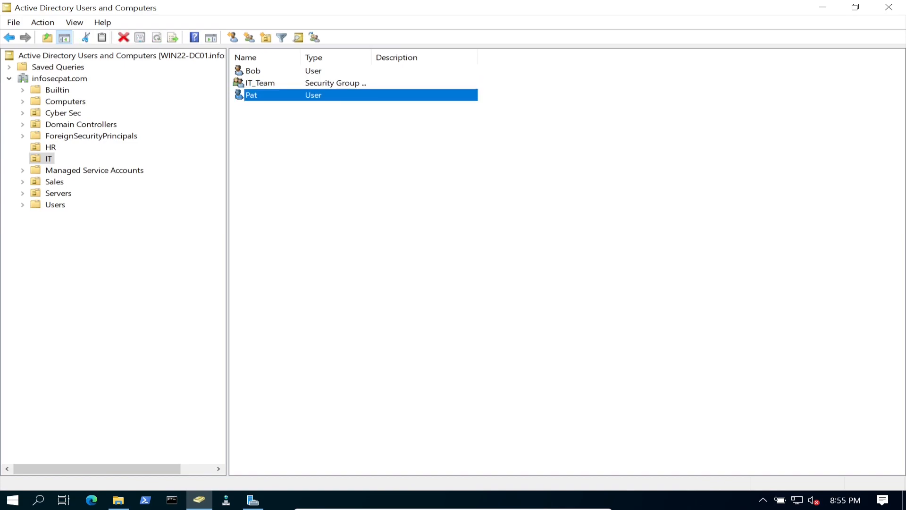
{"action": "left_click", "coordinate": [253, 70]}
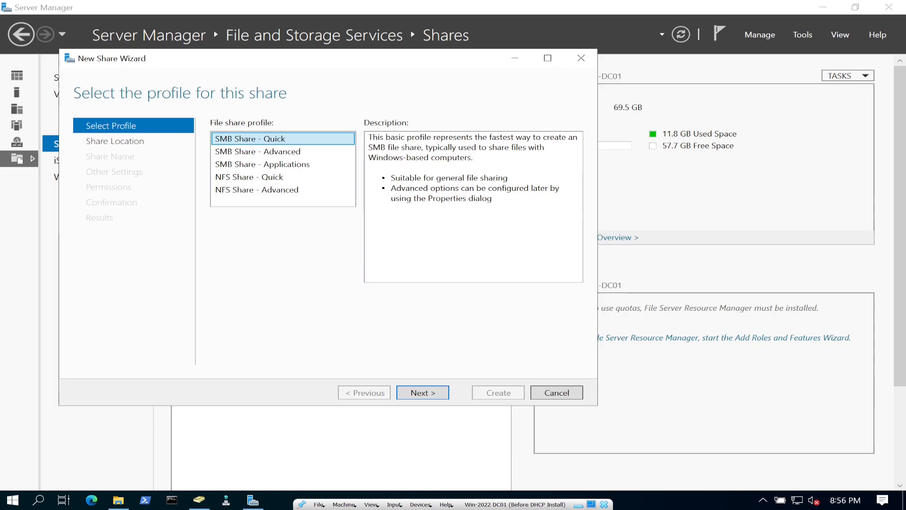
{"action": "left_click", "coordinate": [422, 392]}
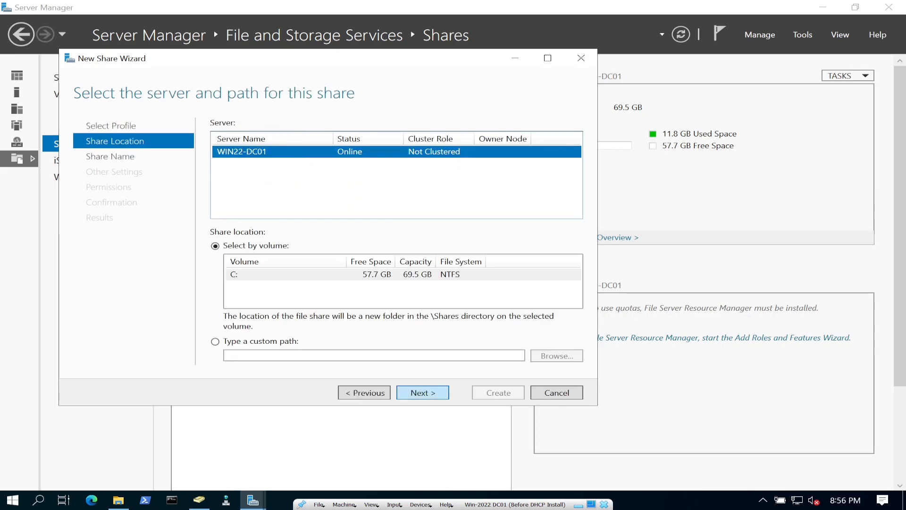
- Create a new C:\RoamProfiles folder and use it as the share path
{"action": "left_click", "coordinate": [216, 341]}
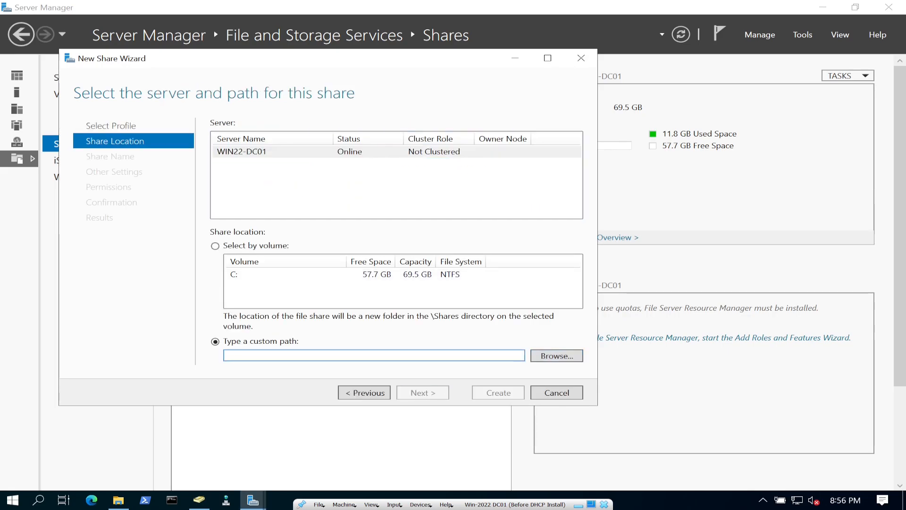
{"action": "left_click", "coordinate": [555, 356]}
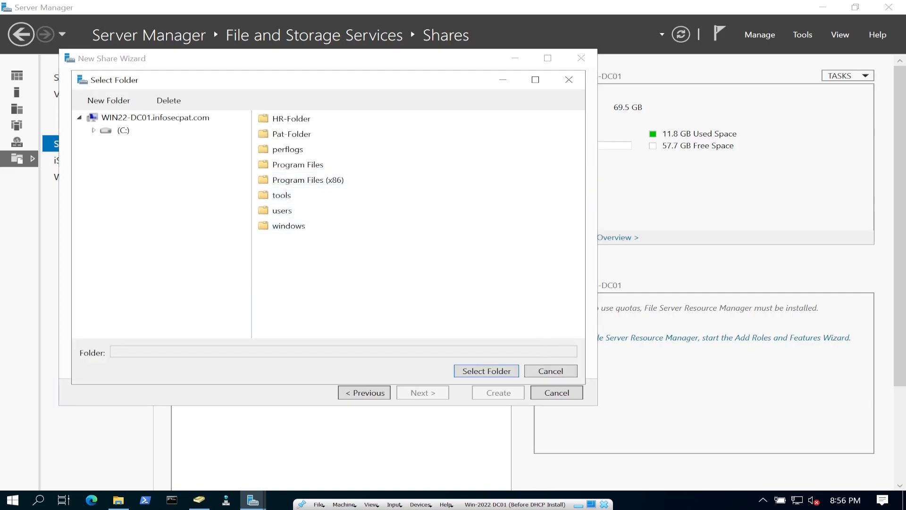
{"action": "left_click", "coordinate": [115, 130]}
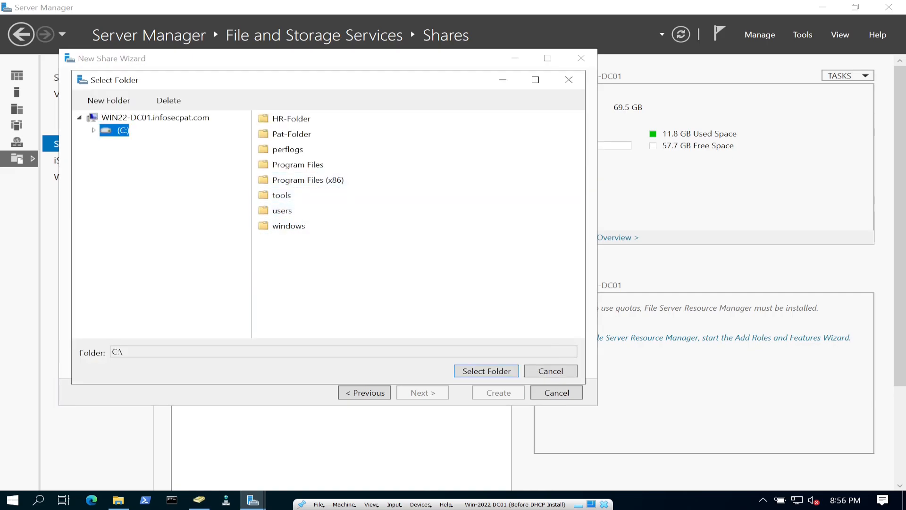
{"action": "left_click", "coordinate": [108, 100]}
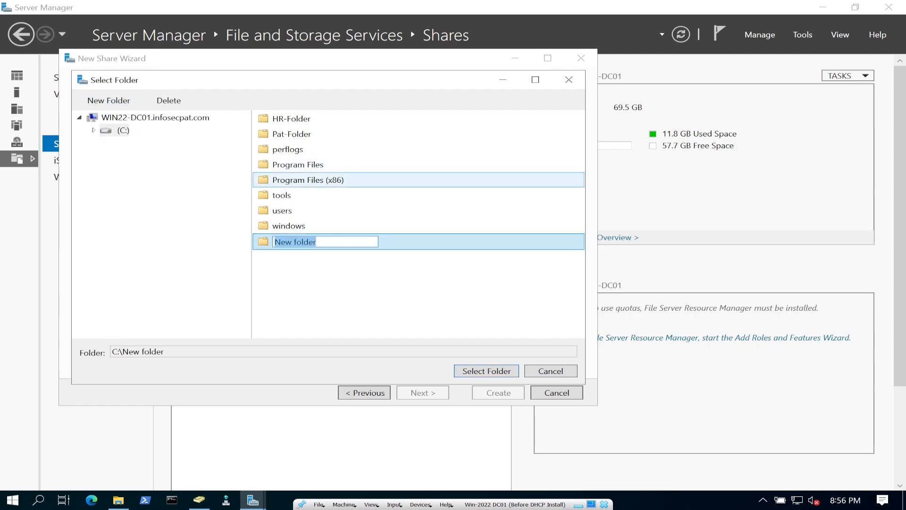
{"action": "type", "text": "R"}
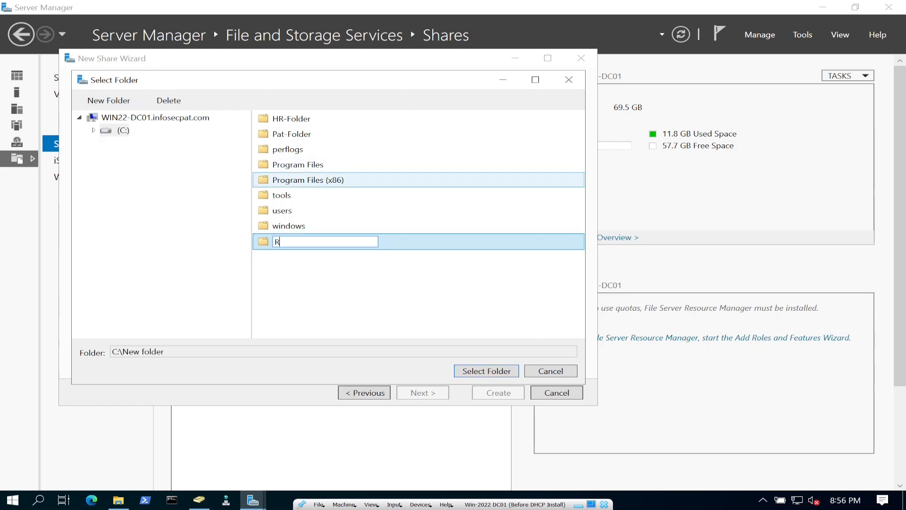
{"action": "type", "text": "o"}
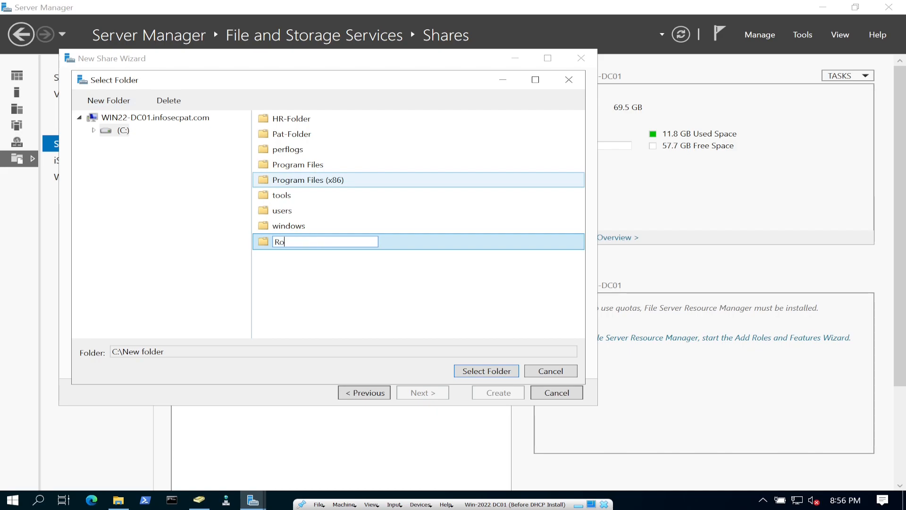
{"action": "type", "text": "amProfiles"}
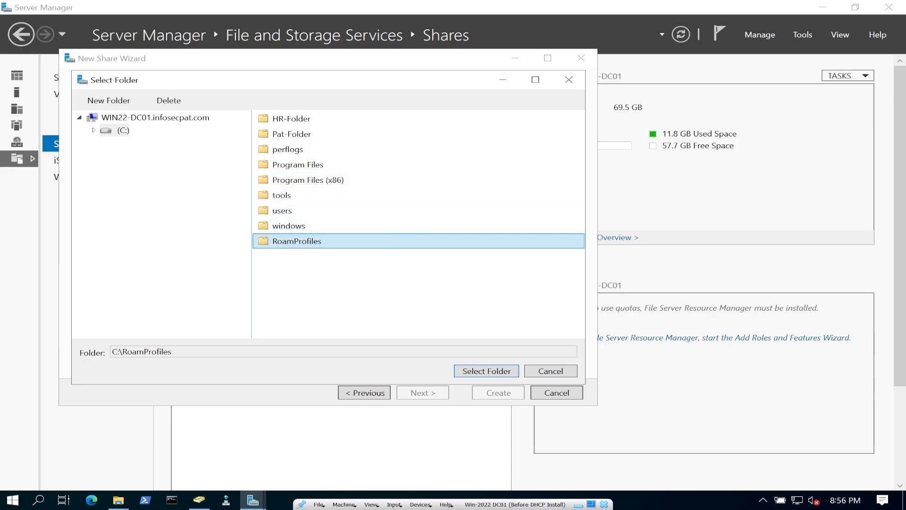
{"action": "left_click", "coordinate": [486, 371]}
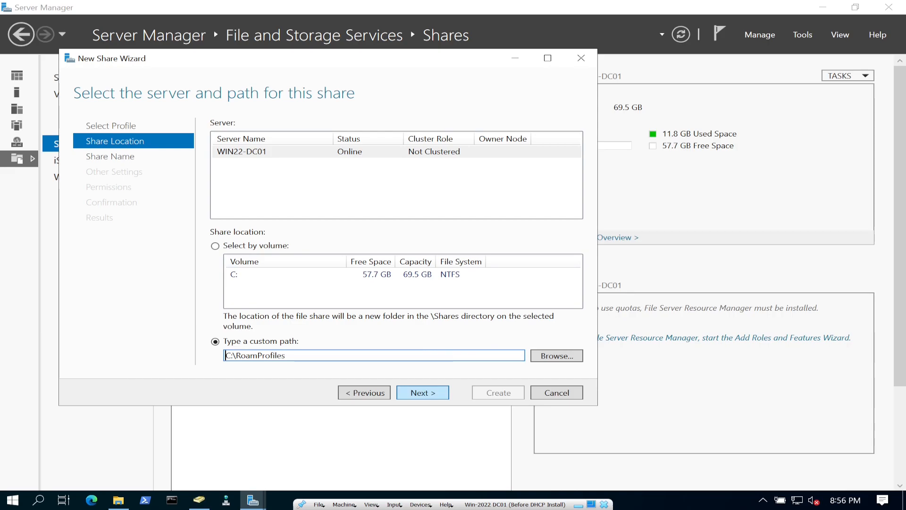
- Name the share RoamProfiles$ and turn on access-based enumeration
{"action": "left_click", "coordinate": [422, 392]}
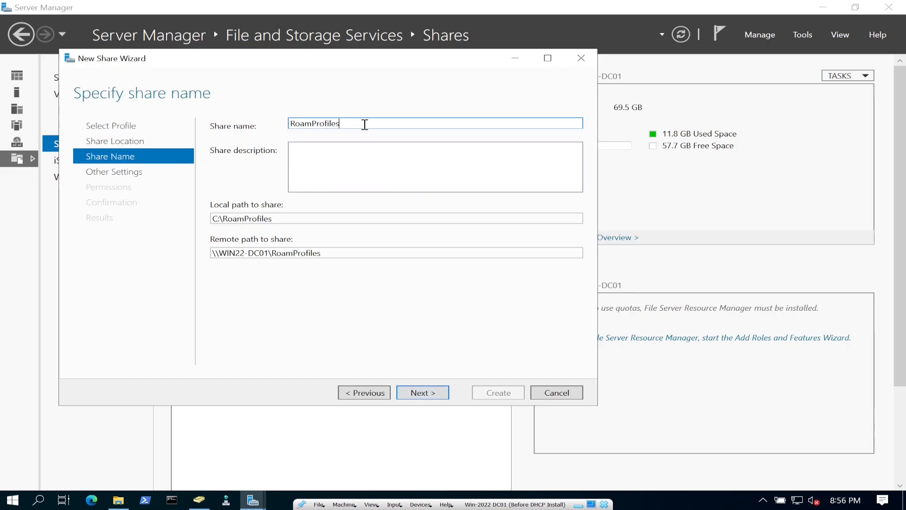
{"action": "type", "text": "$"}
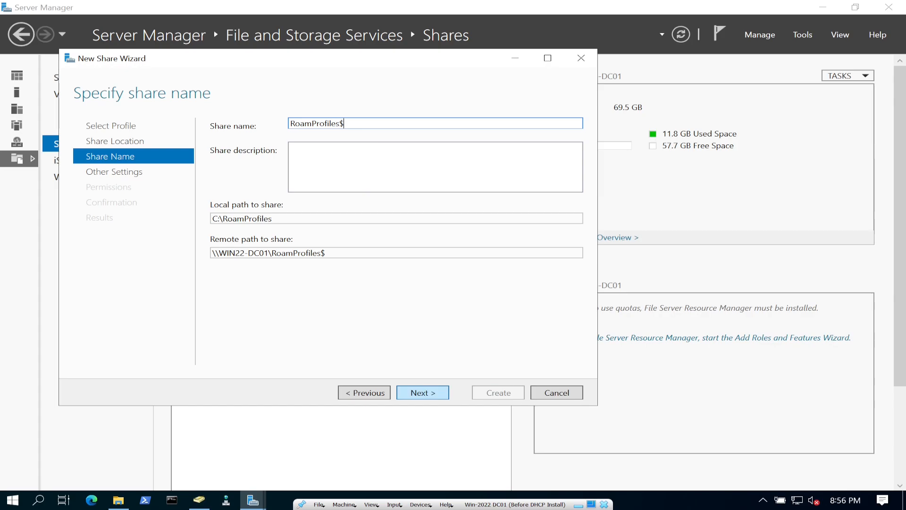
{"action": "left_click", "coordinate": [423, 392]}
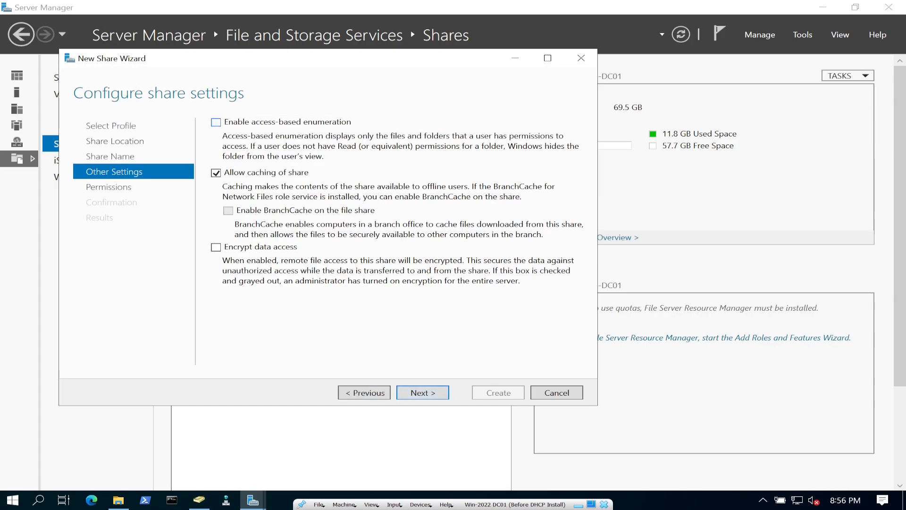
{"action": "left_click", "coordinate": [216, 122]}
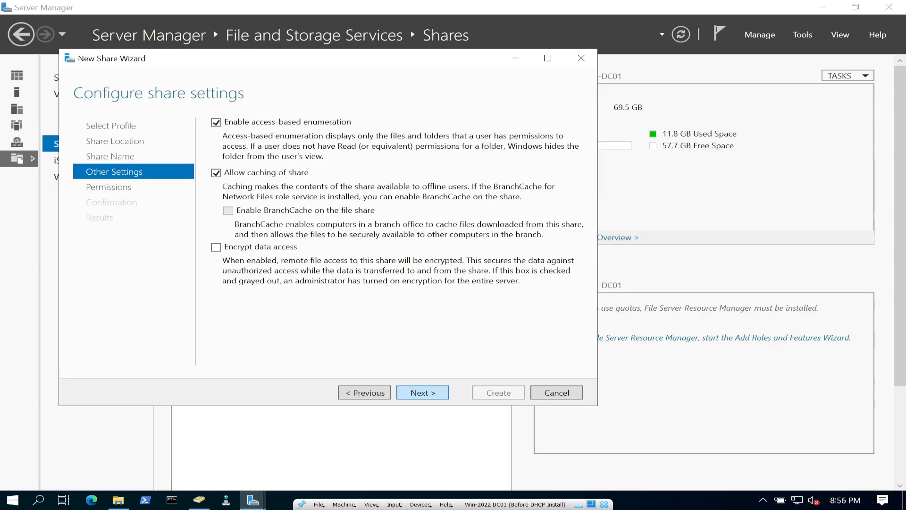
{"action": "left_click", "coordinate": [423, 392]}
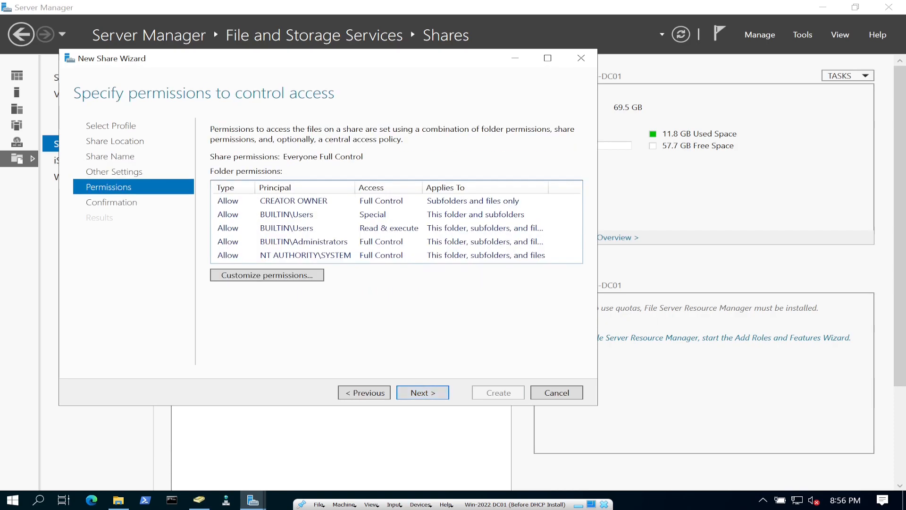
- Disable inheritance on RoamProfiles, converting to explicit entries, and remove the Users entries
{"action": "left_click", "coordinate": [267, 275]}
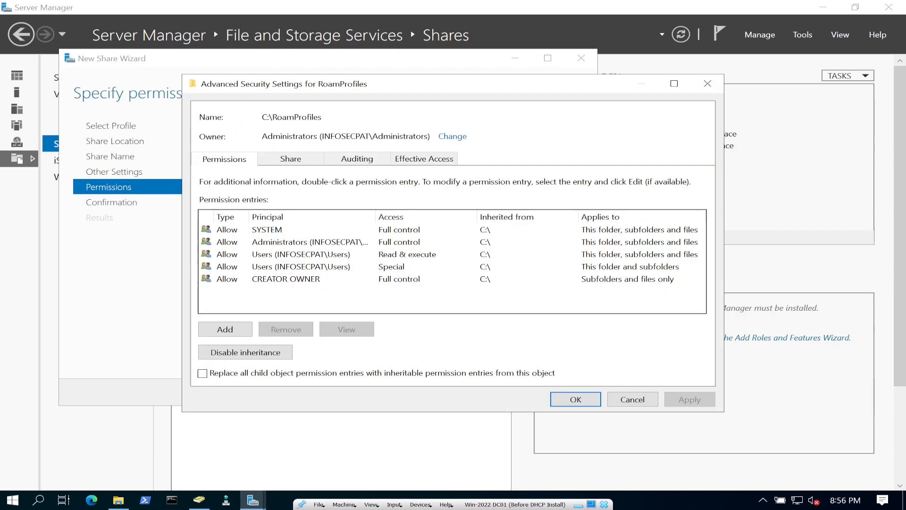
{"action": "mouse_move", "coordinate": [244, 352]}
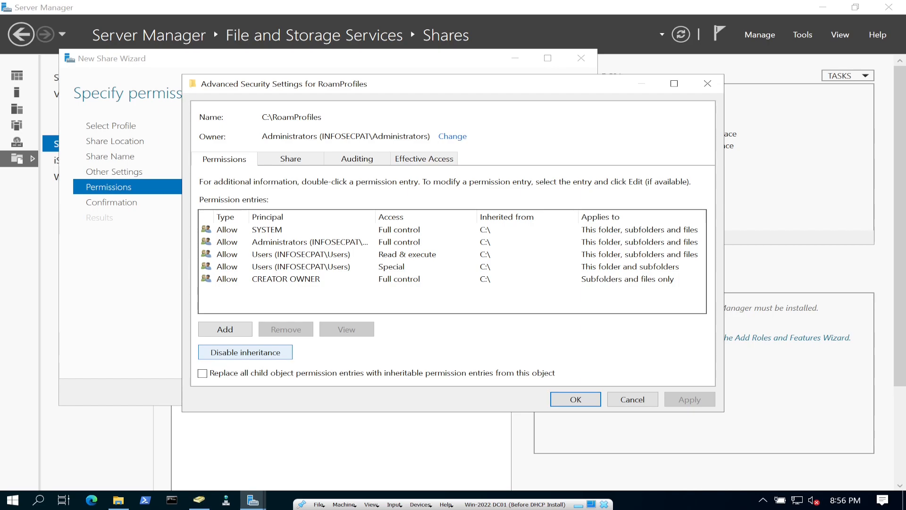
{"action": "left_click", "coordinate": [245, 352]}
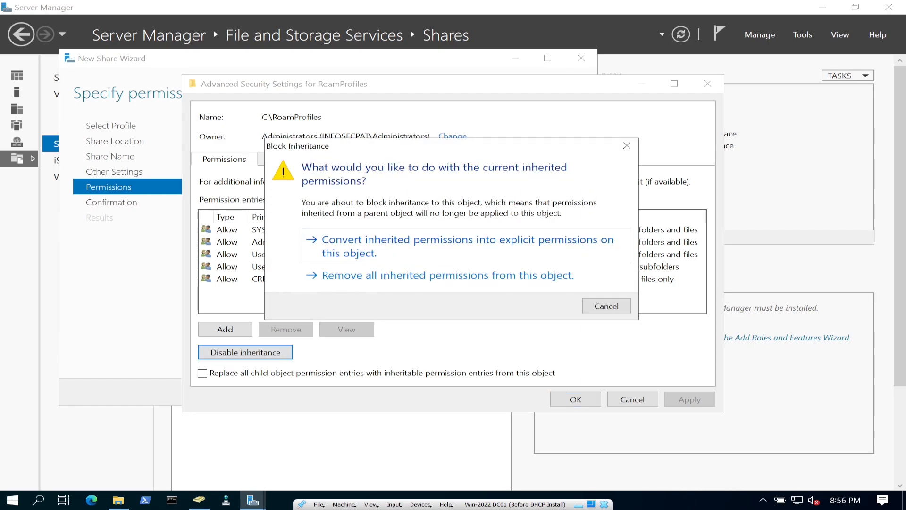
{"action": "left_click", "coordinate": [459, 245]}
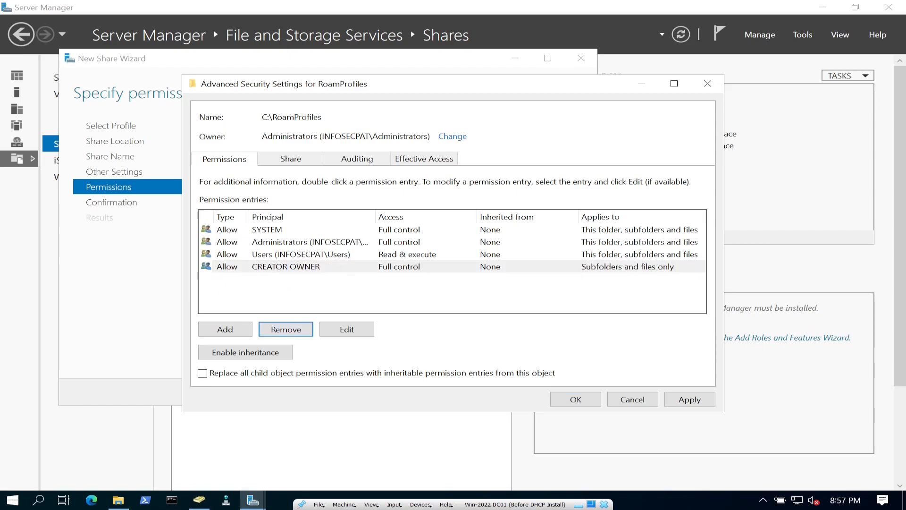
{"action": "left_click", "coordinate": [285, 329]}
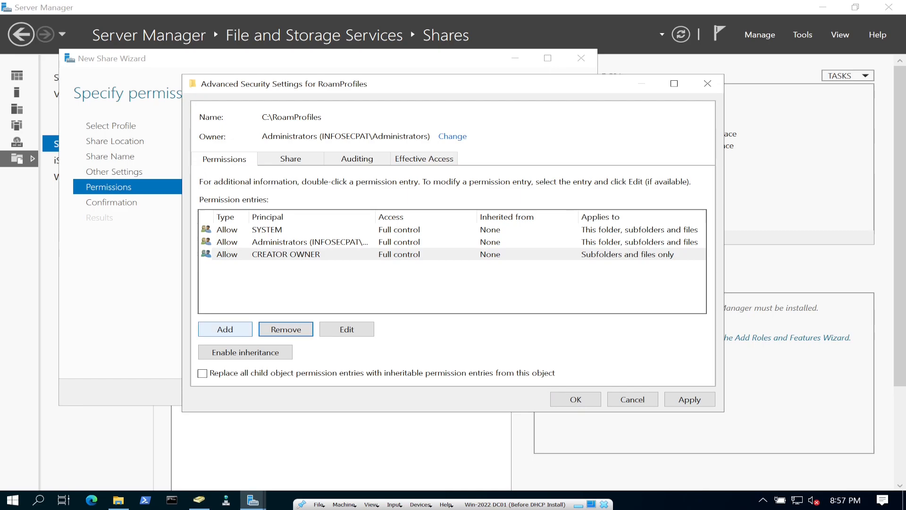
- Add an IT_Team entry with create files/folders rights applying to this folder only
{"action": "left_click", "coordinate": [224, 329]}
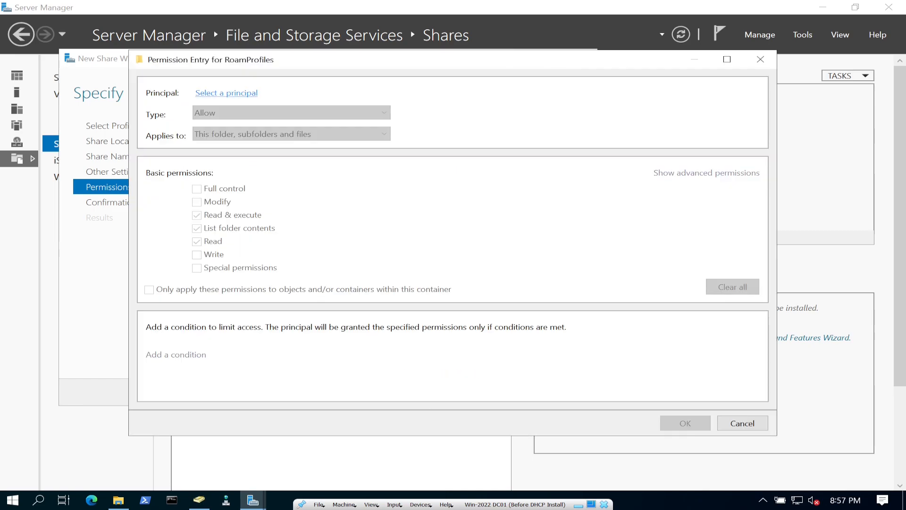
{"action": "left_click", "coordinate": [227, 92]}
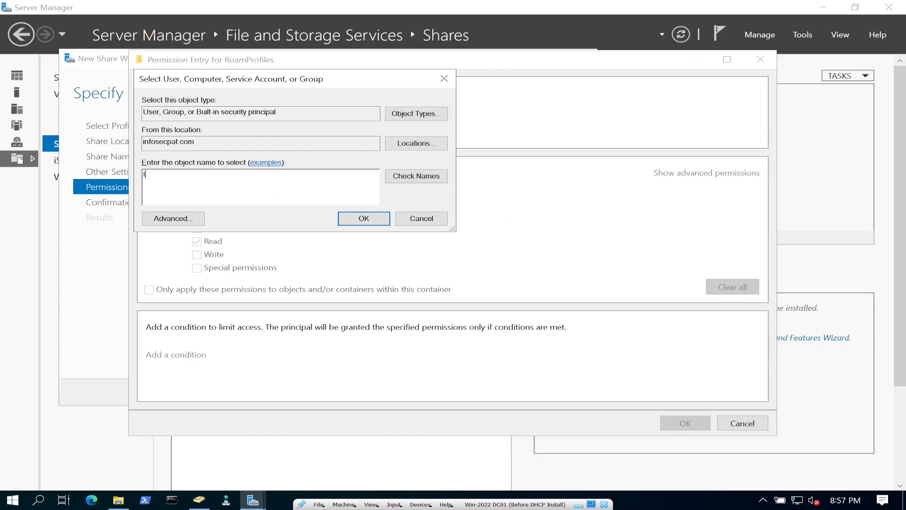
{"action": "left_click", "coordinate": [363, 219]}
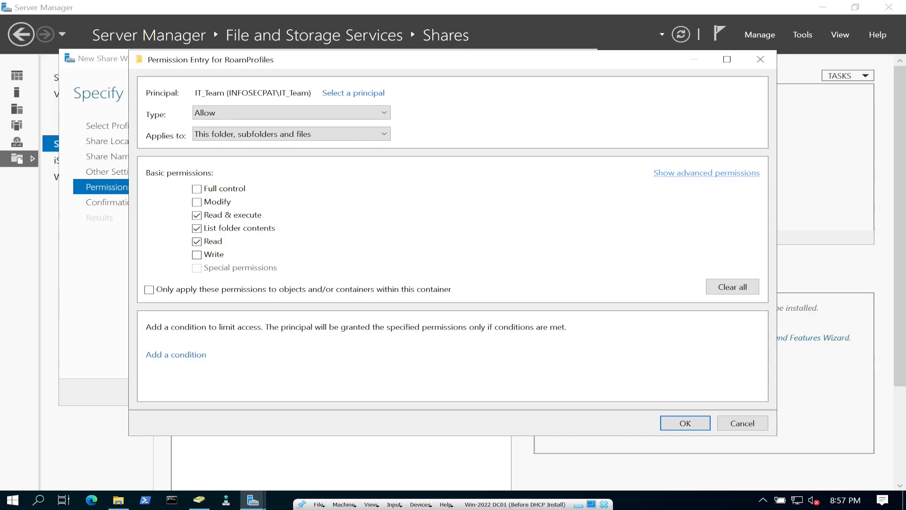
{"action": "left_click", "coordinate": [706, 173]}
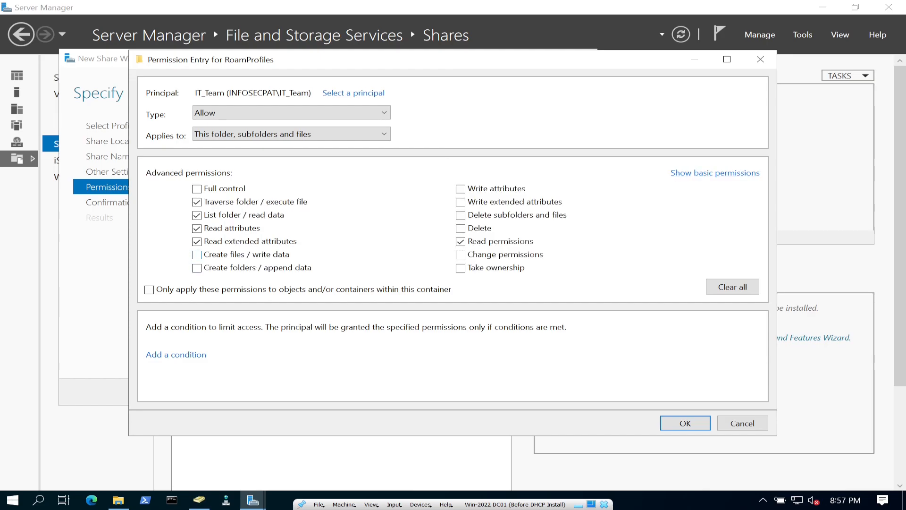
{"action": "left_click", "coordinate": [197, 254]}
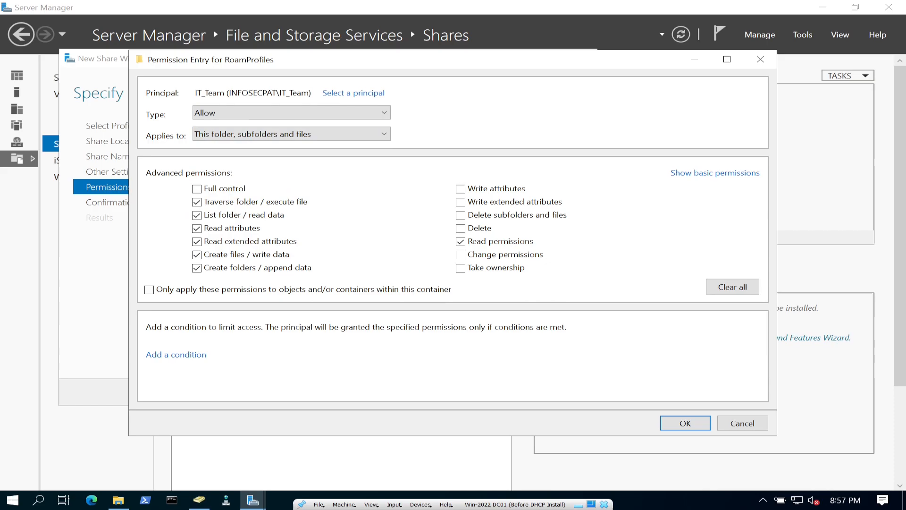
{"action": "left_click", "coordinate": [291, 133]}
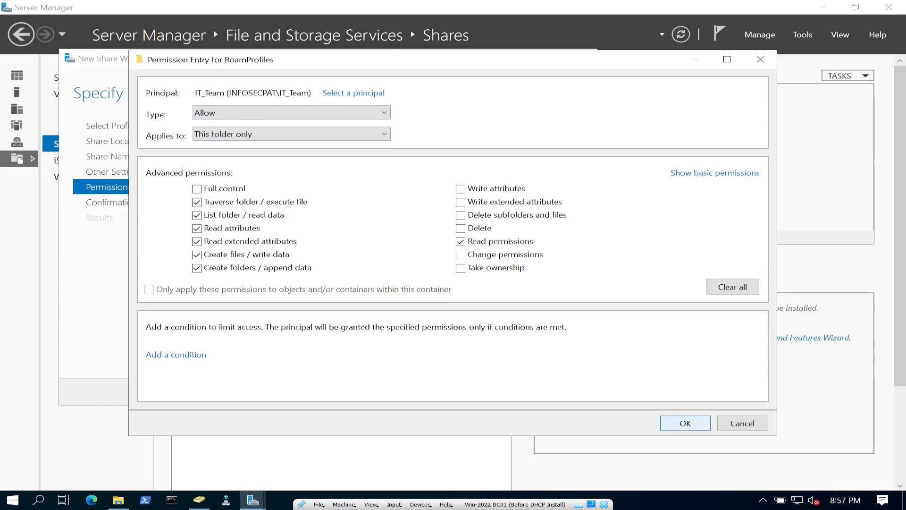
{"action": "left_click", "coordinate": [684, 422]}
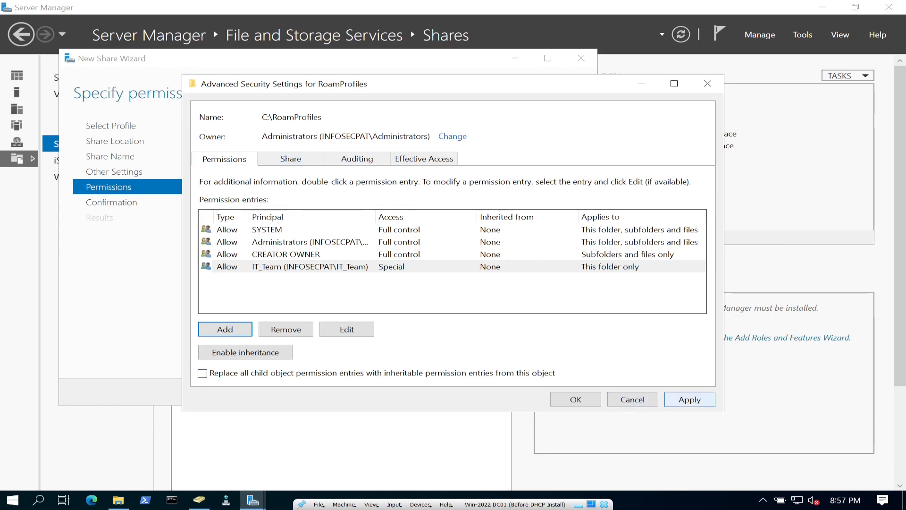
- Advance past permissions and confirmation, create RoamProfiles$, and close the results page
{"action": "left_click", "coordinate": [574, 399]}
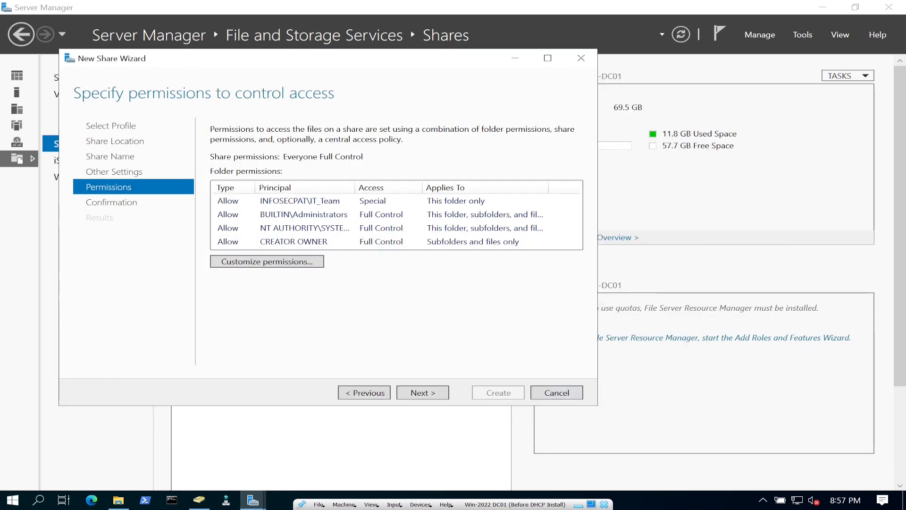
{"action": "left_click", "coordinate": [422, 392]}
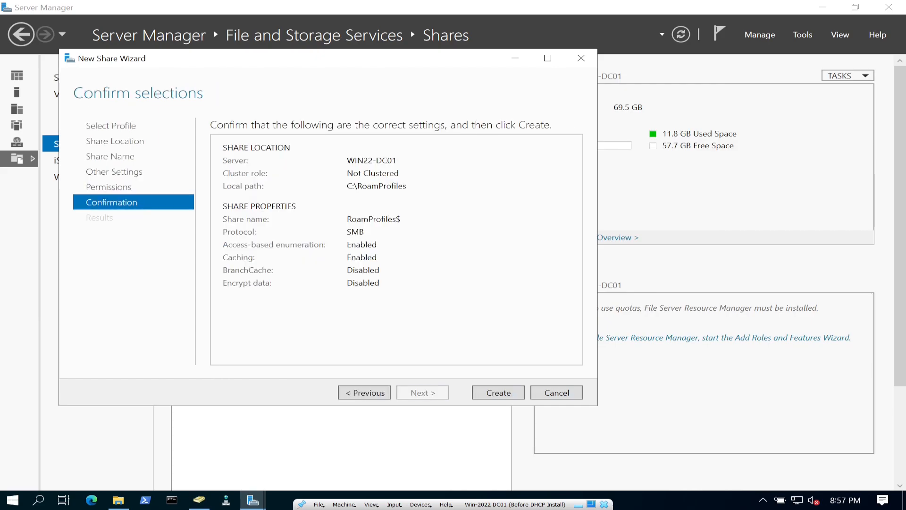
{"action": "left_click", "coordinate": [496, 393]}
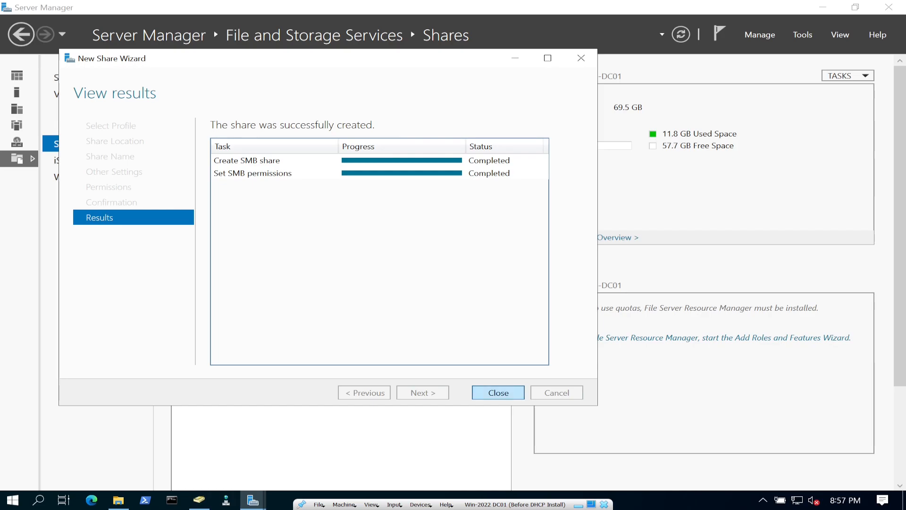
{"action": "left_click", "coordinate": [496, 392]}
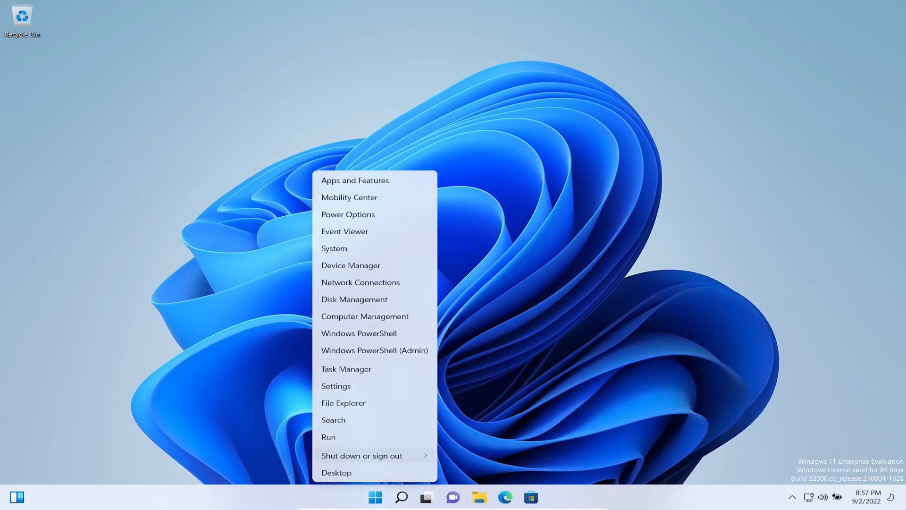
{"action": "left_click", "coordinate": [327, 436]}
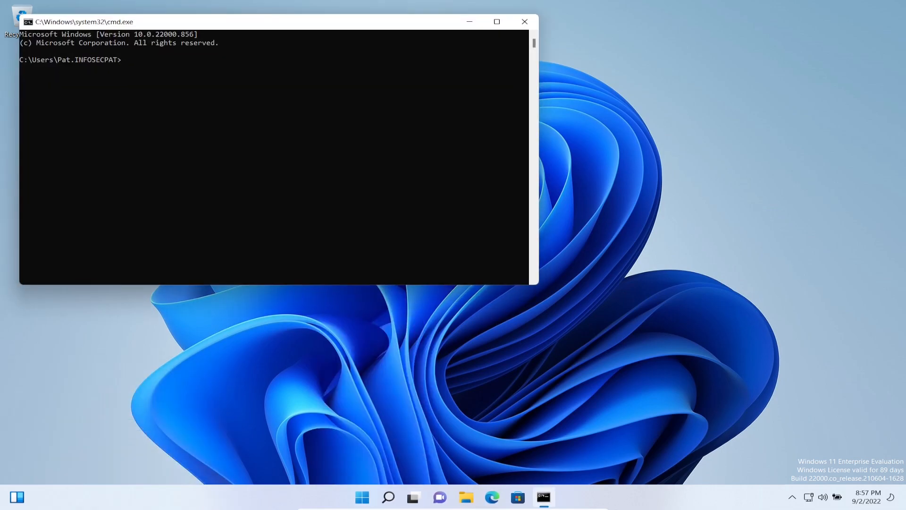
{"action": "type", "text": "whoia"}
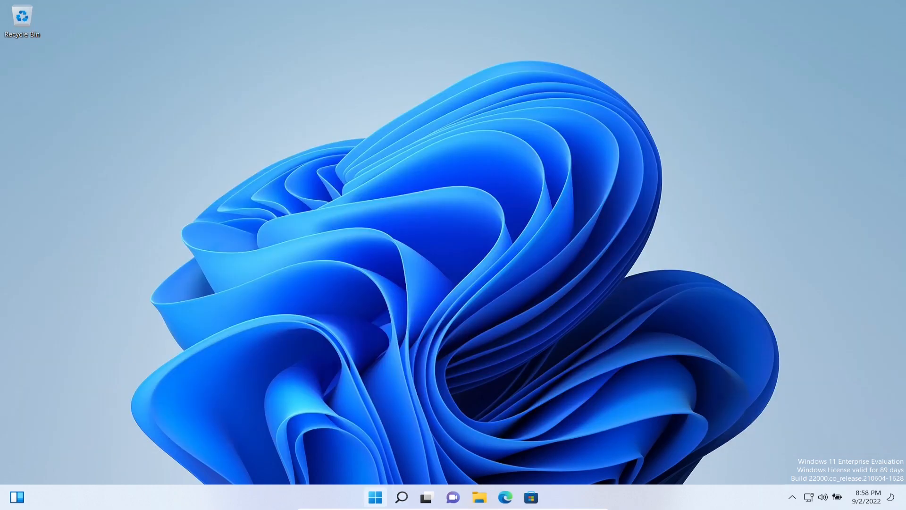
- Open the System About page from the Start button's quick link menu
{"action": "right_click", "coordinate": [374, 497]}
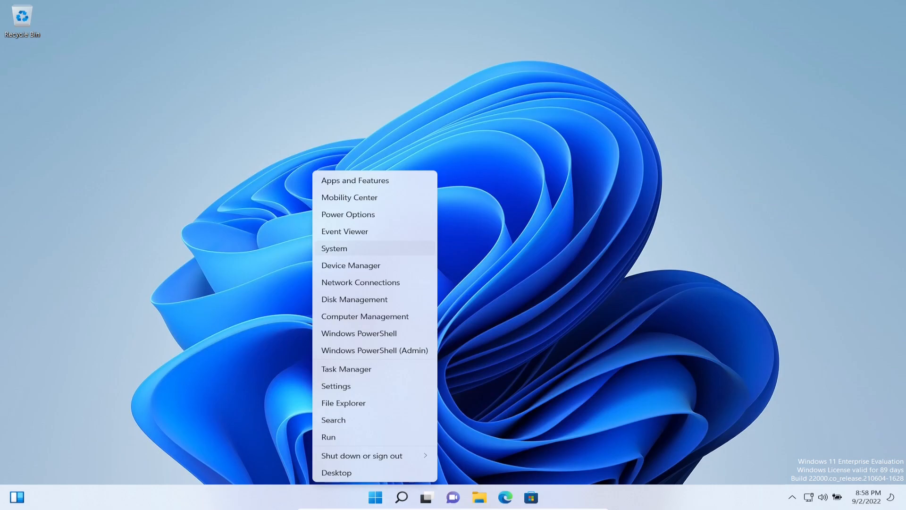
{"action": "left_click", "coordinate": [335, 385]}
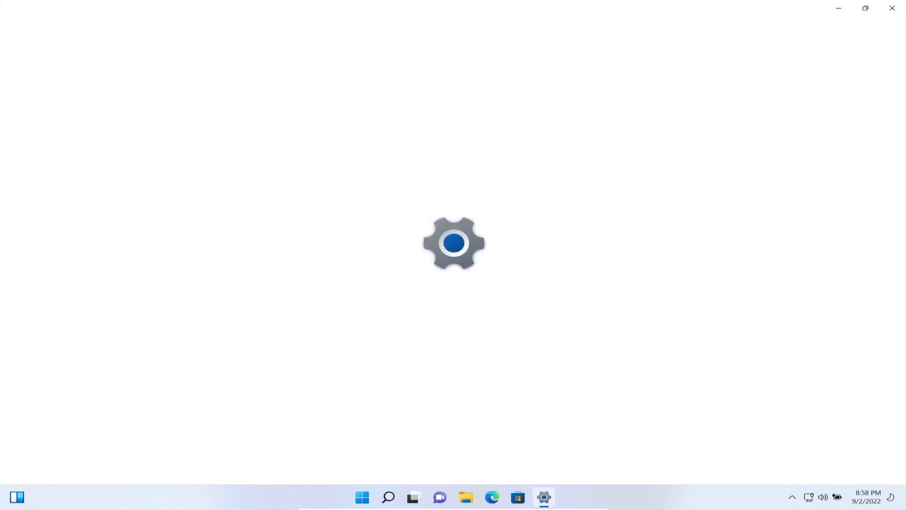
{"action": "left_click", "coordinate": [543, 497]}
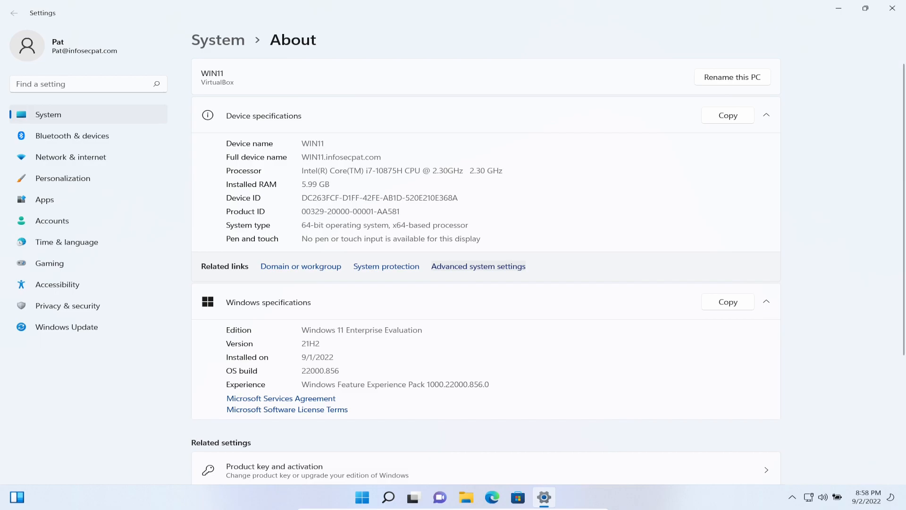
- Open Advanced system settings as administrator and view the User Profiles list
{"action": "left_click", "coordinate": [478, 265]}
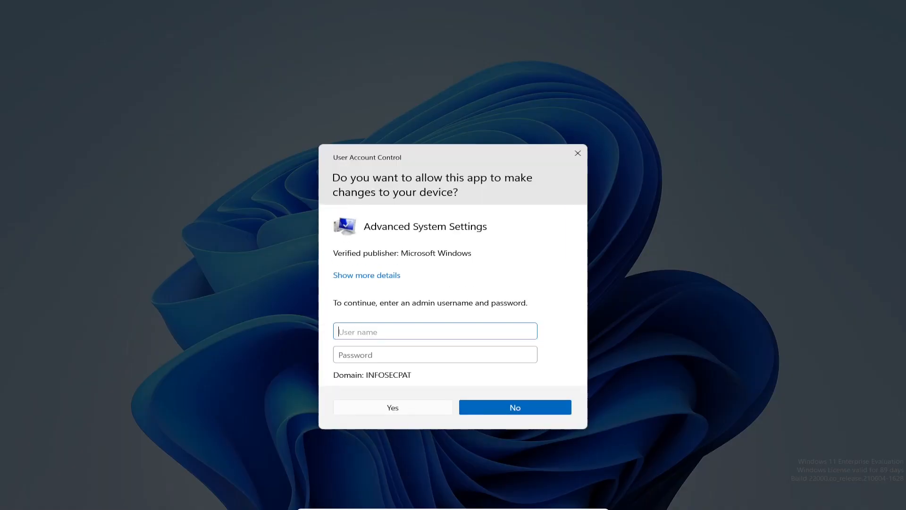
{"action": "type", "text": "administrato"}
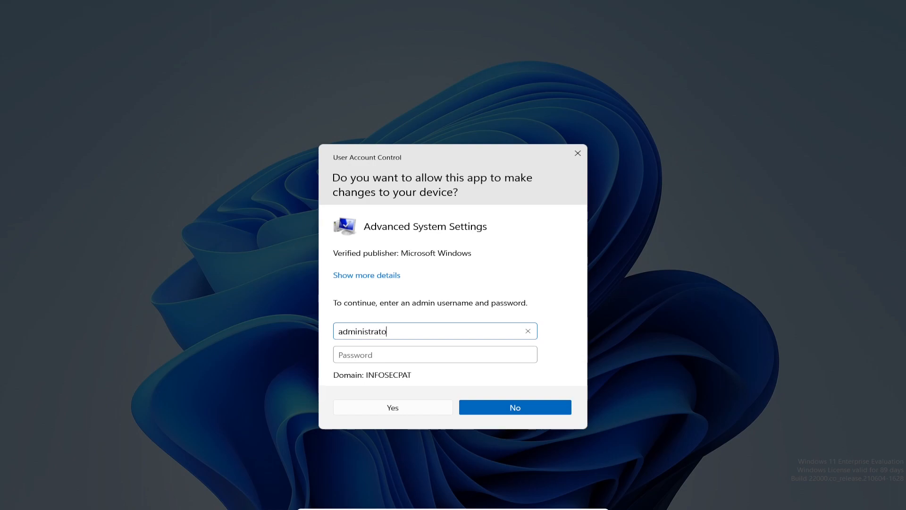
{"action": "type", "text": "••••"}
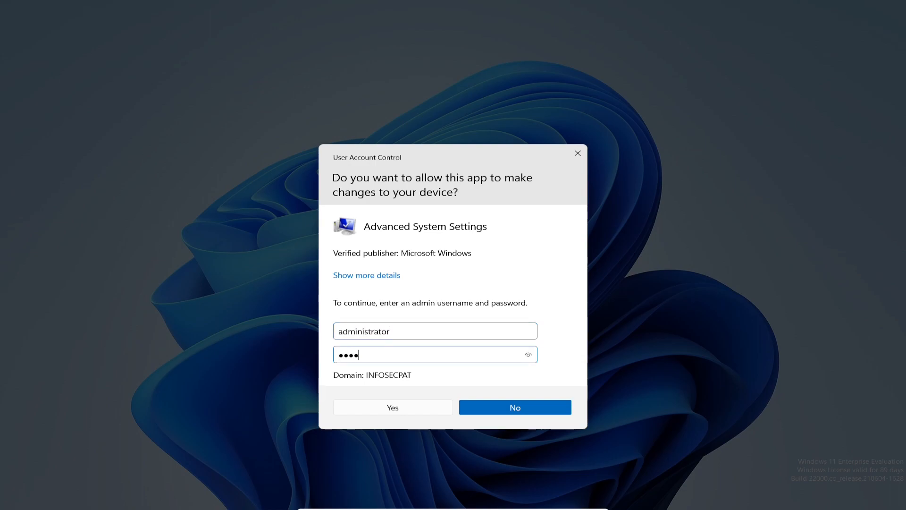
{"action": "left_click", "coordinate": [392, 406]}
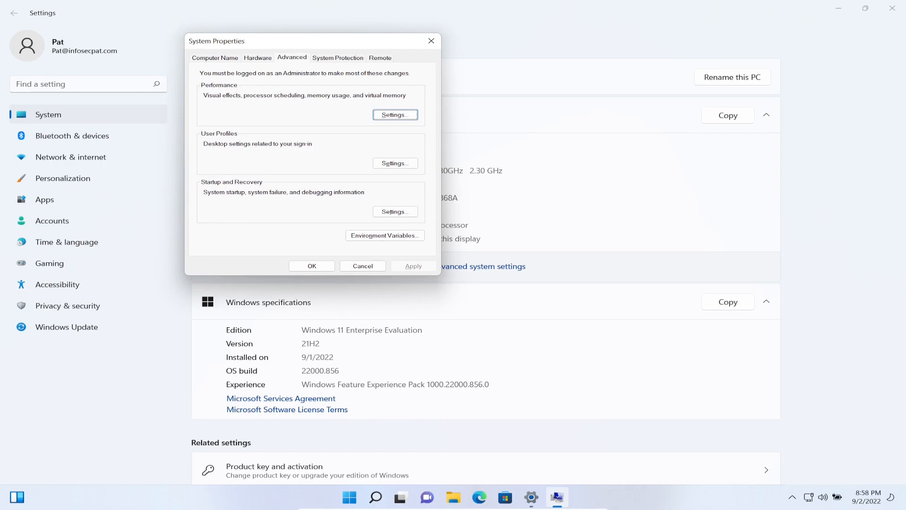
{"action": "left_click", "coordinate": [395, 163]}
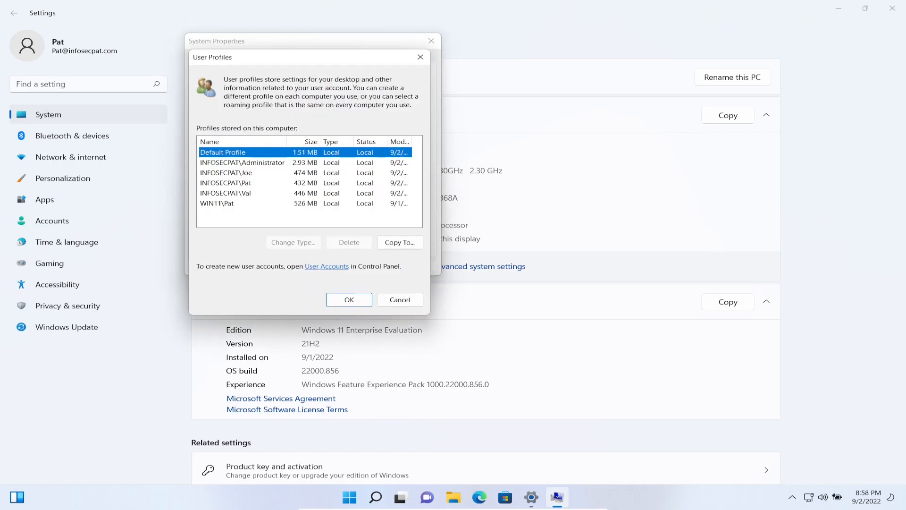
{"action": "left_click", "coordinate": [261, 183]}
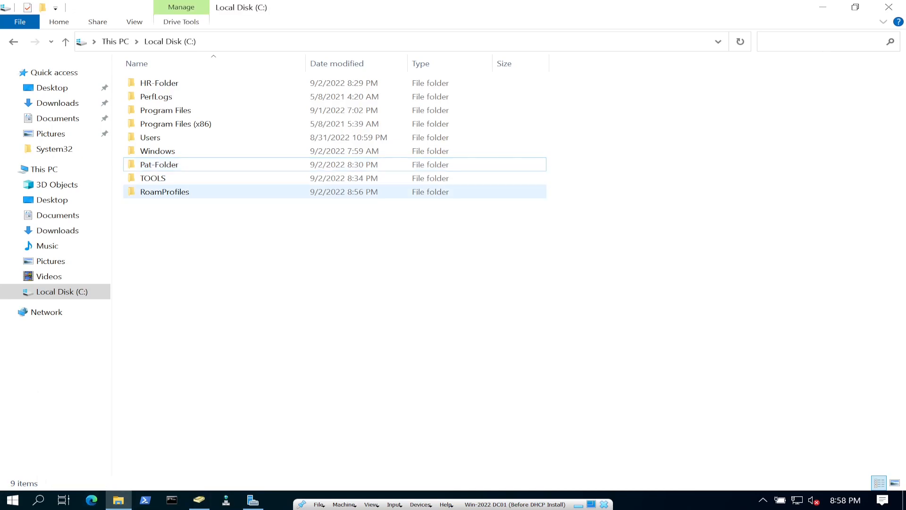
- Open the RoamProfiles folder on Local Disk (C:)
{"action": "double_click", "coordinate": [165, 191]}
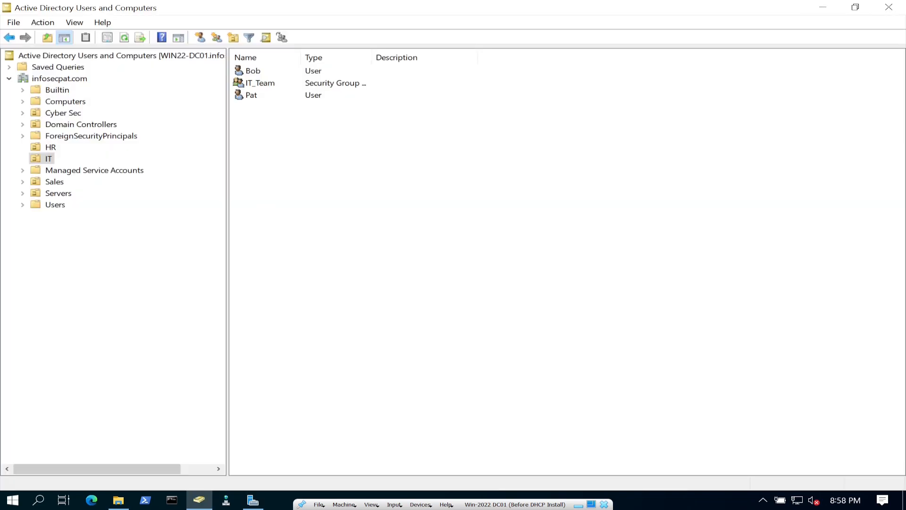
- Sort the IT unit by type and select Bob and Pat together
{"action": "left_click", "coordinate": [251, 95]}
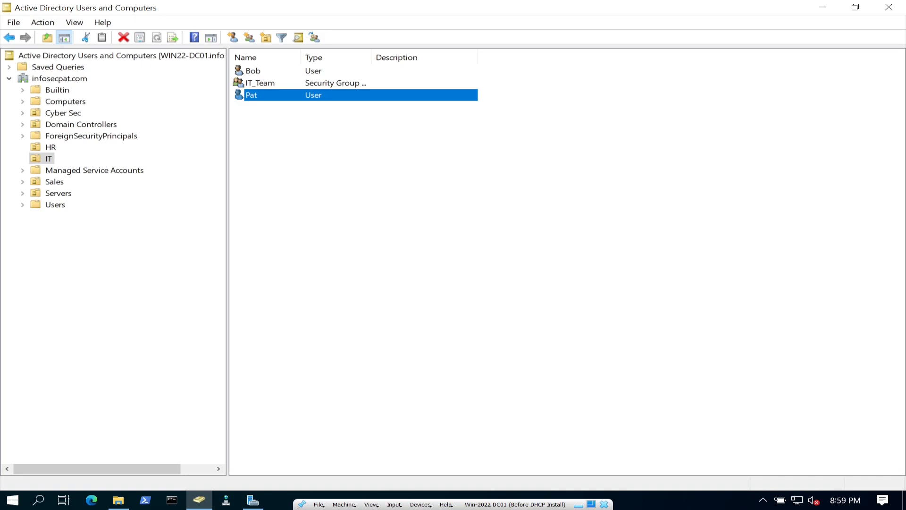
{"action": "left_click", "coordinate": [252, 70]}
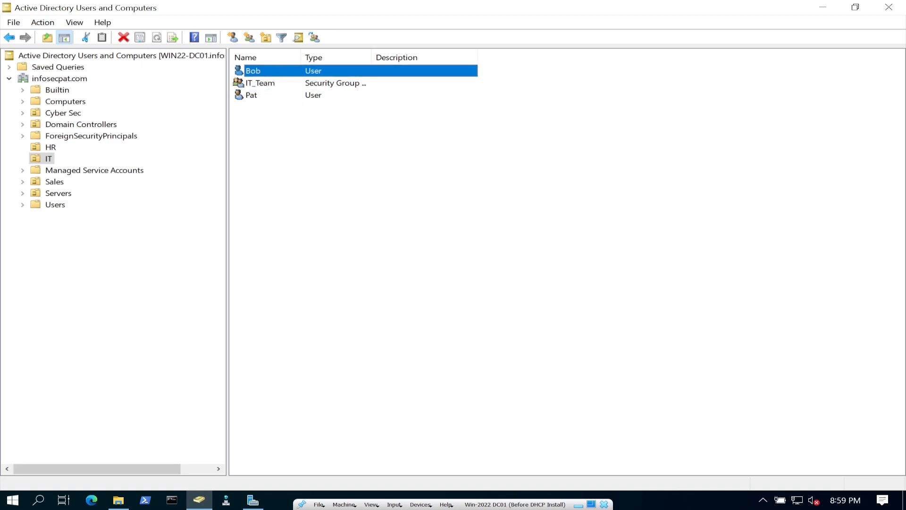
{"action": "left_click", "coordinate": [252, 95]}
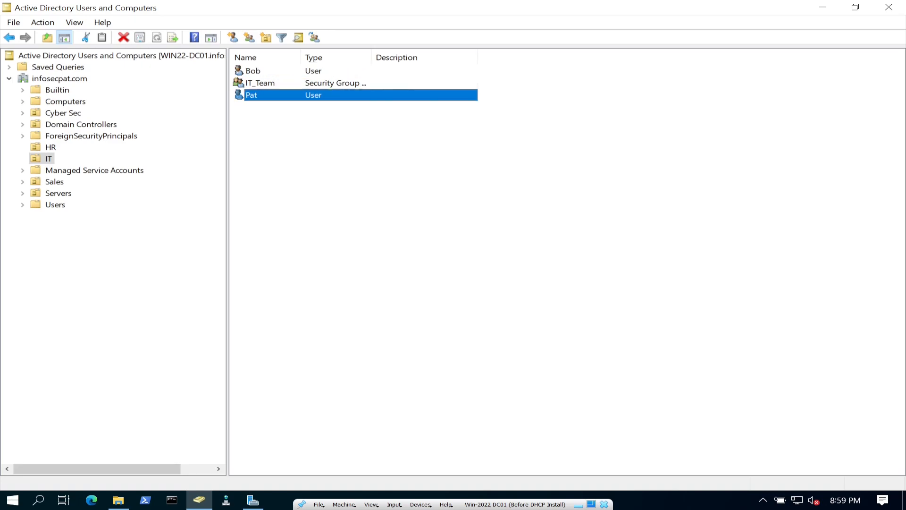
{"action": "left_click", "coordinate": [260, 83]}
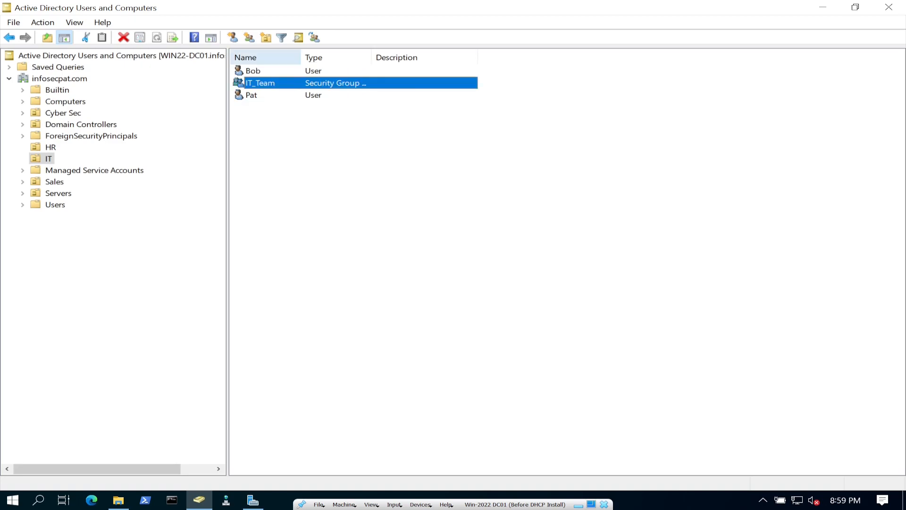
{"action": "left_click", "coordinate": [245, 57]}
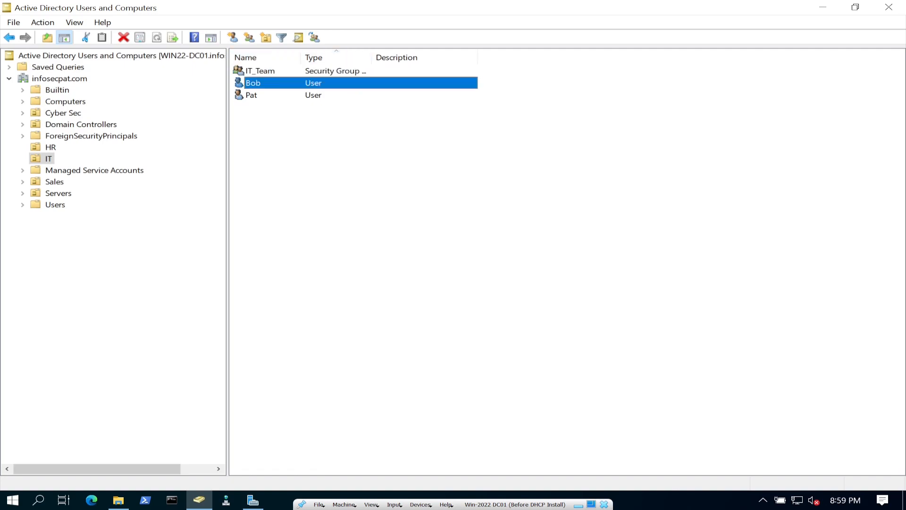
{"action": "left_click", "coordinate": [252, 95]}
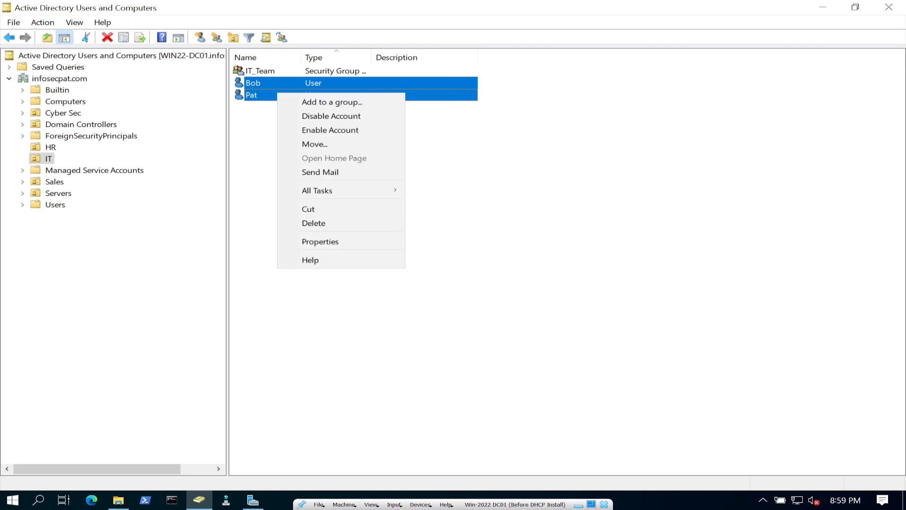
- Set Bob and Pat's Profile tab path to \\win22-dc01\RoamProfiles$\%username%
{"action": "left_click", "coordinate": [320, 241]}
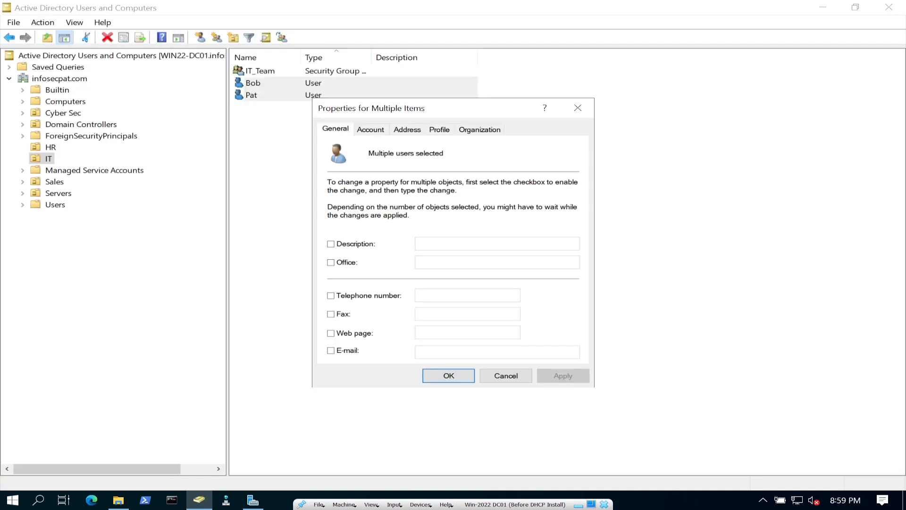
{"action": "left_click", "coordinate": [439, 129]}
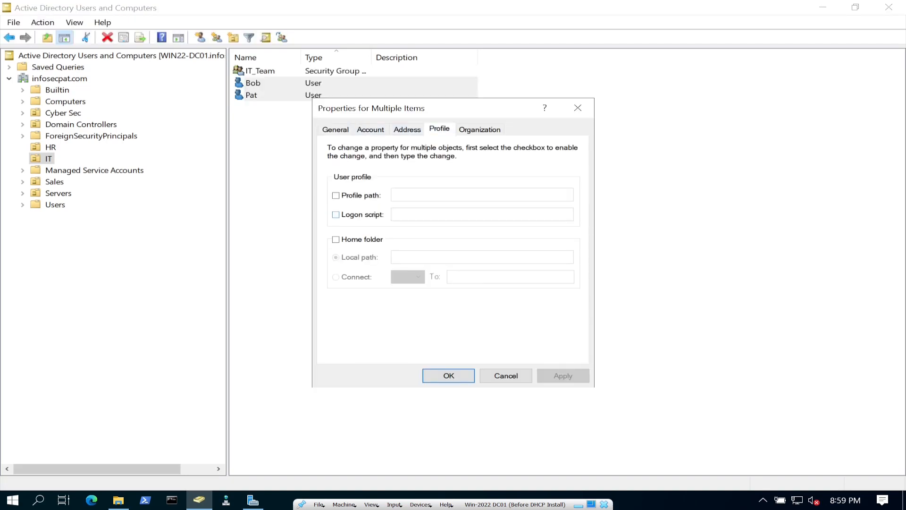
{"action": "left_click", "coordinate": [336, 196]}
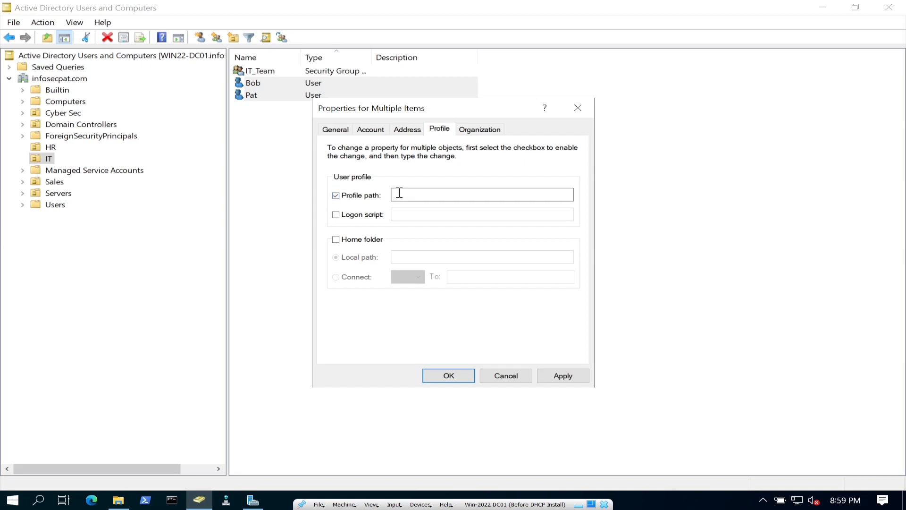
{"action": "left_click", "coordinate": [481, 195]}
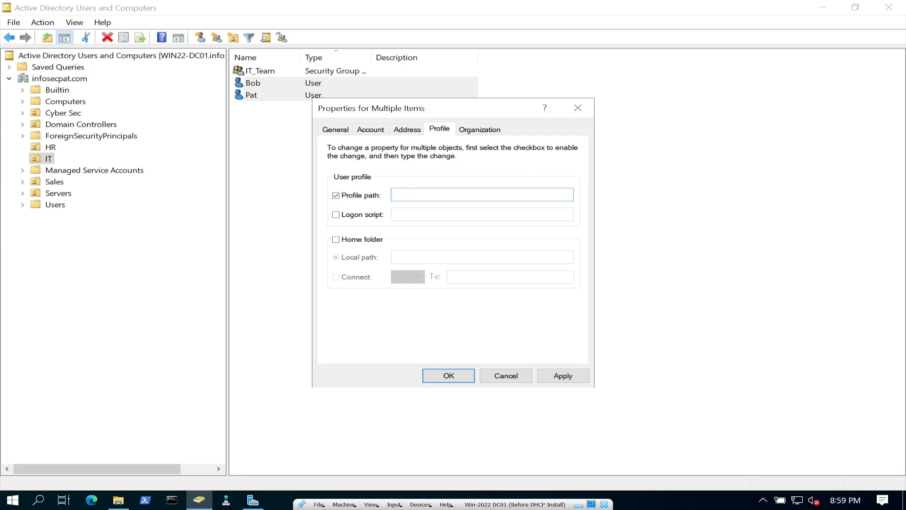
{"action": "type", "text": "\\\\win22-dc01\\"}
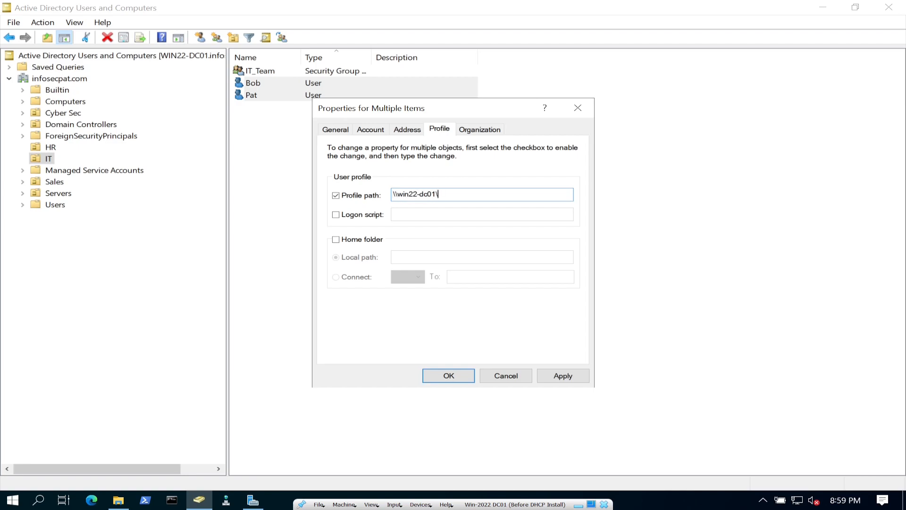
{"action": "type", "text": "Roam"}
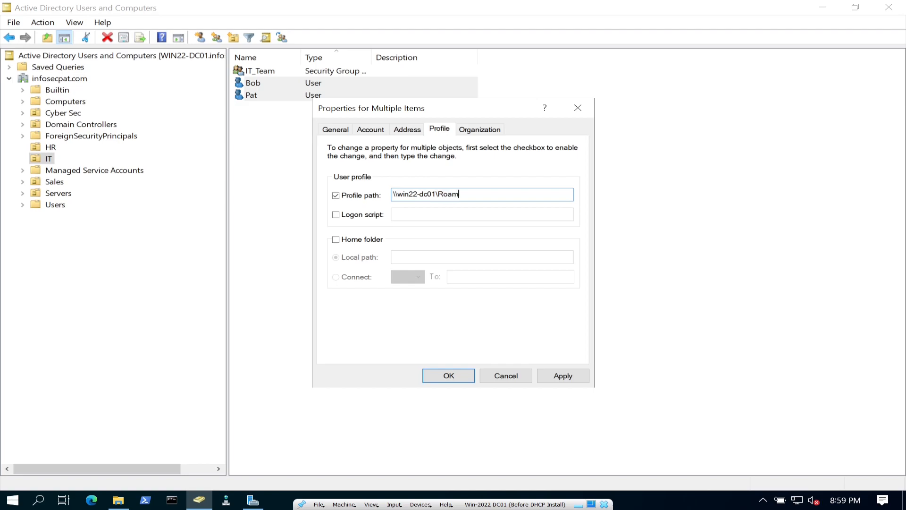
{"action": "type", "text": "Pro"}
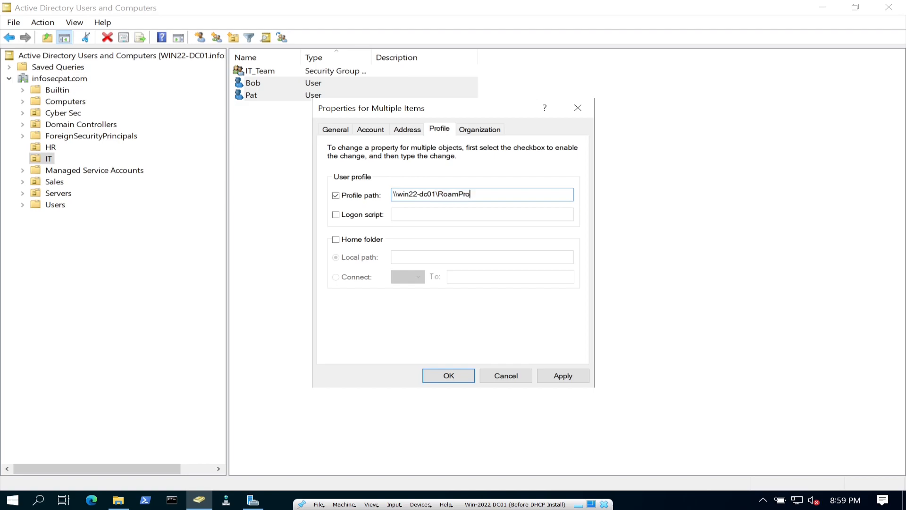
{"action": "type", "text": "files$\\"}
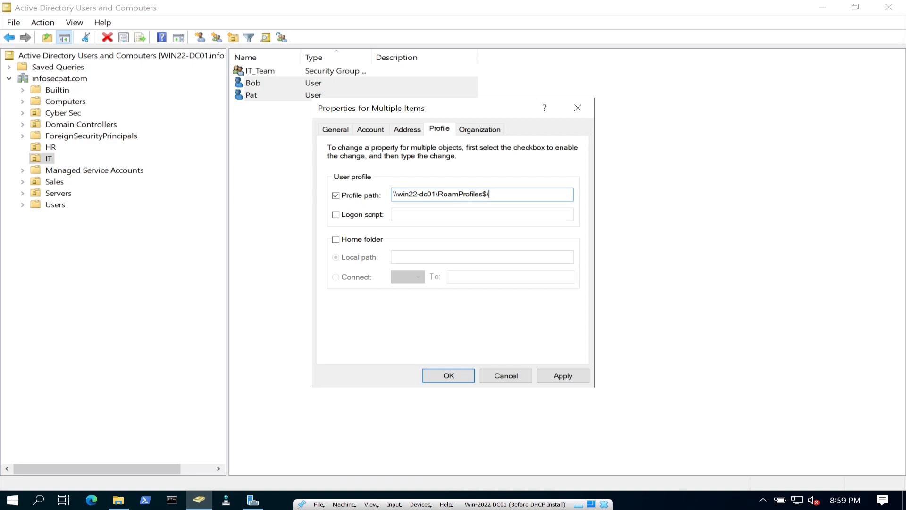
{"action": "type", "text": "%user"}
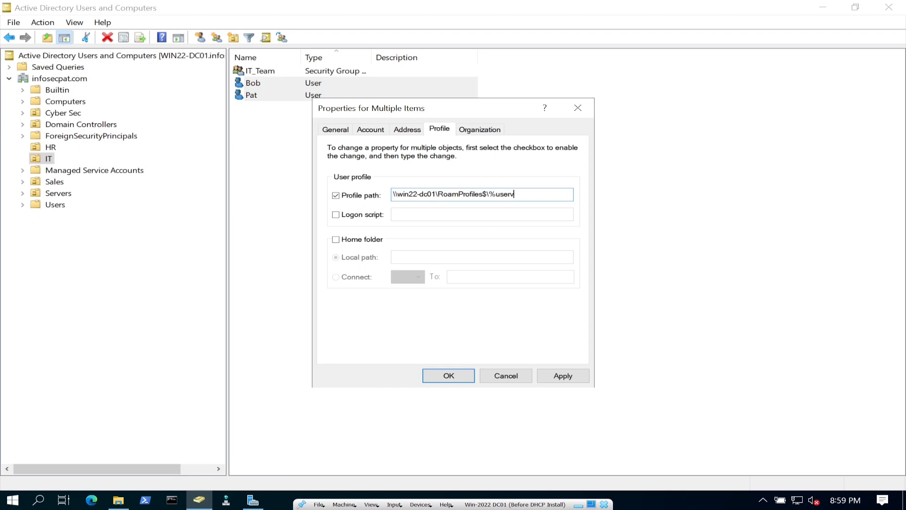
{"action": "type", "text": "name"}
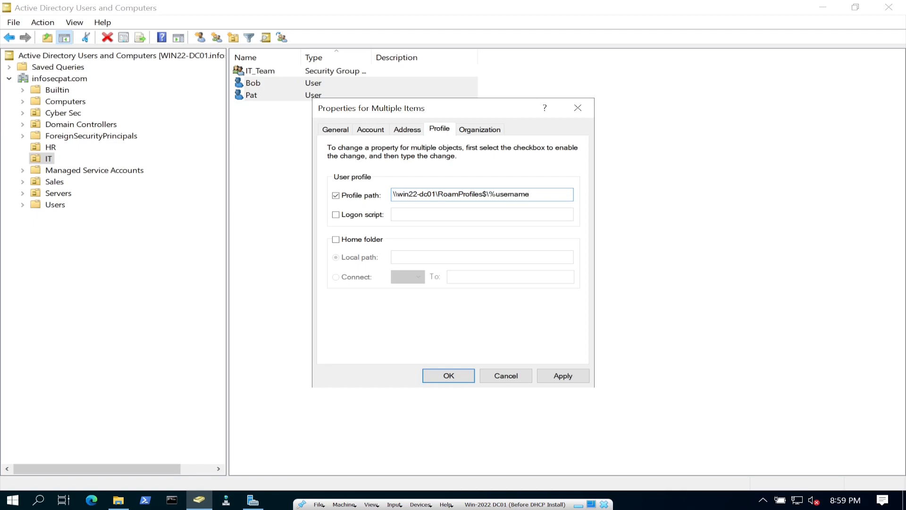
{"action": "type", "text": "%"}
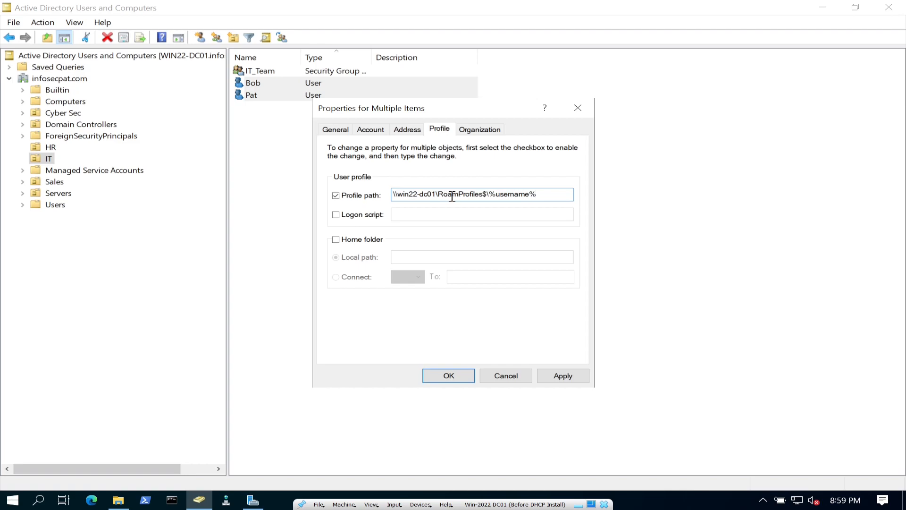
{"action": "left_click", "coordinate": [336, 195]}
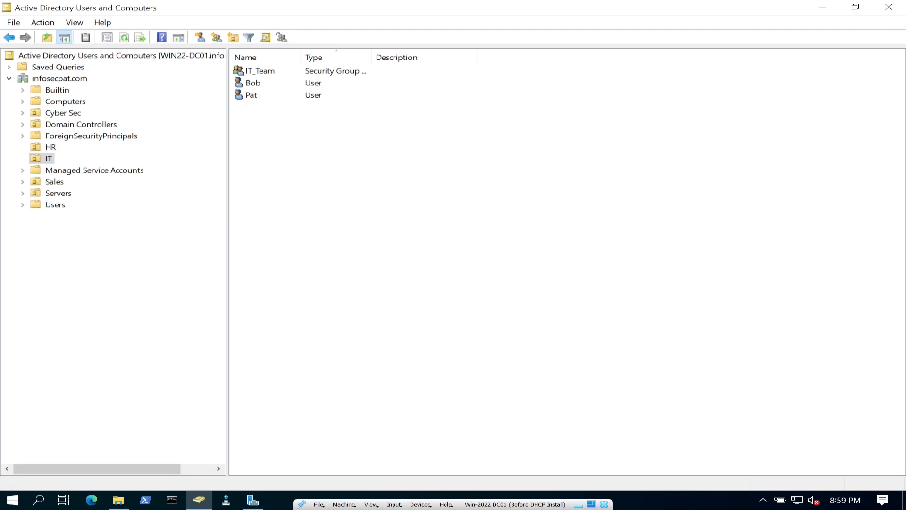
{"action": "double_click", "coordinate": [251, 94]}
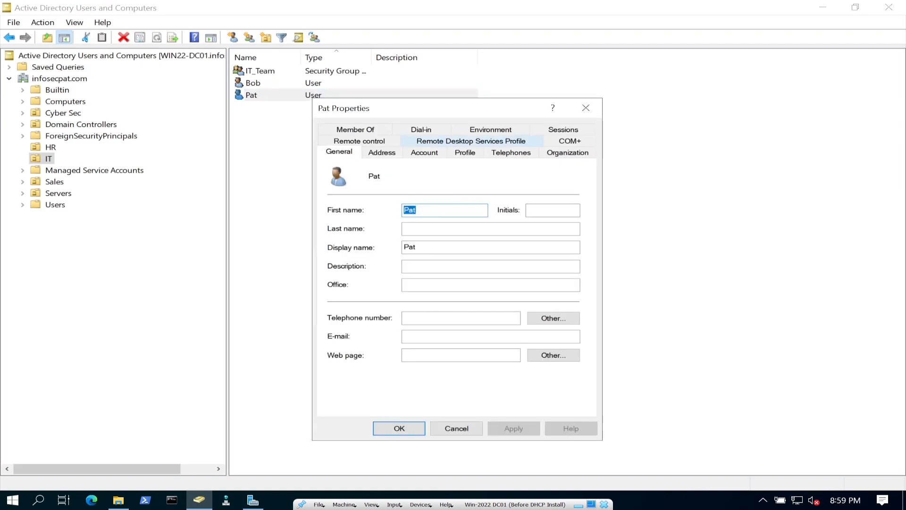
{"action": "left_click", "coordinate": [465, 152]}
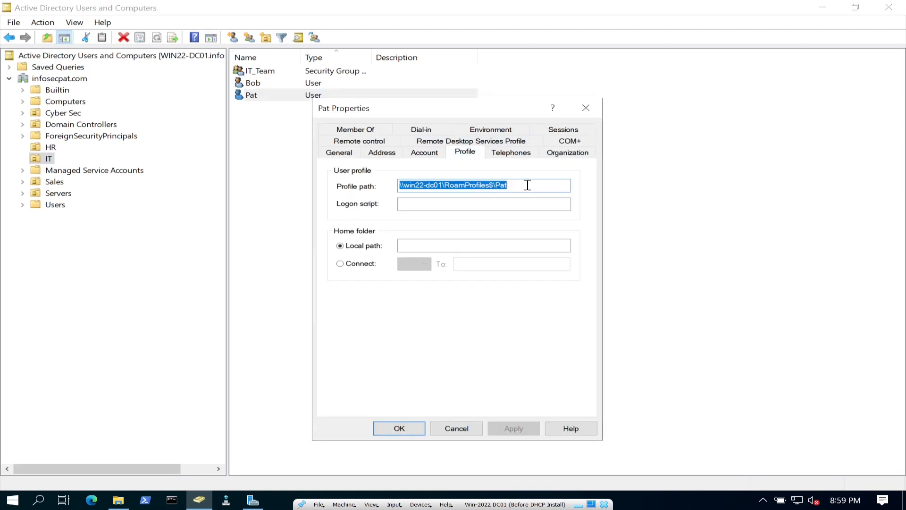
{"action": "left_click", "coordinate": [525, 185]}
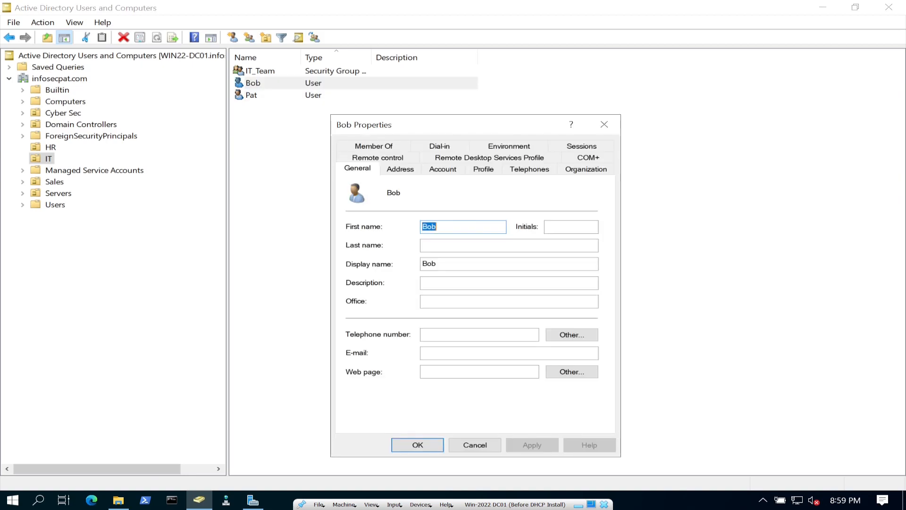
{"action": "left_click", "coordinate": [484, 169]}
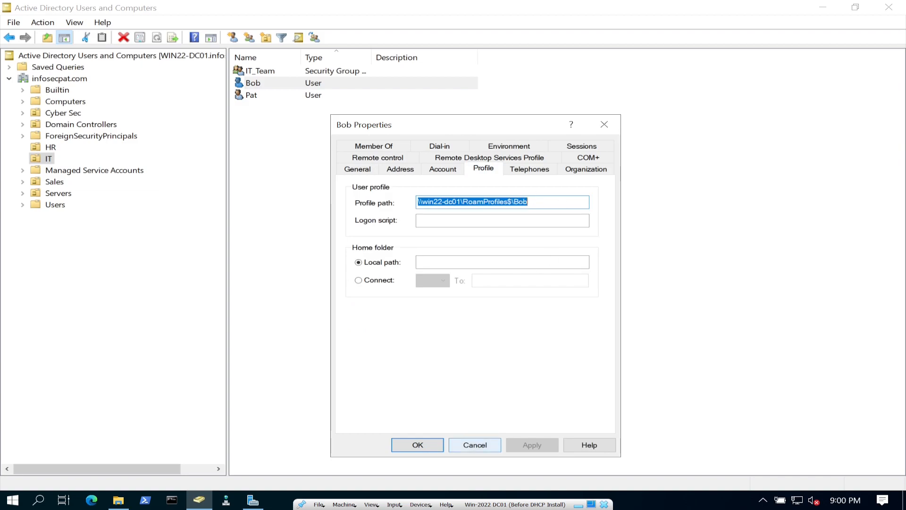
{"action": "left_click", "coordinate": [474, 445]}
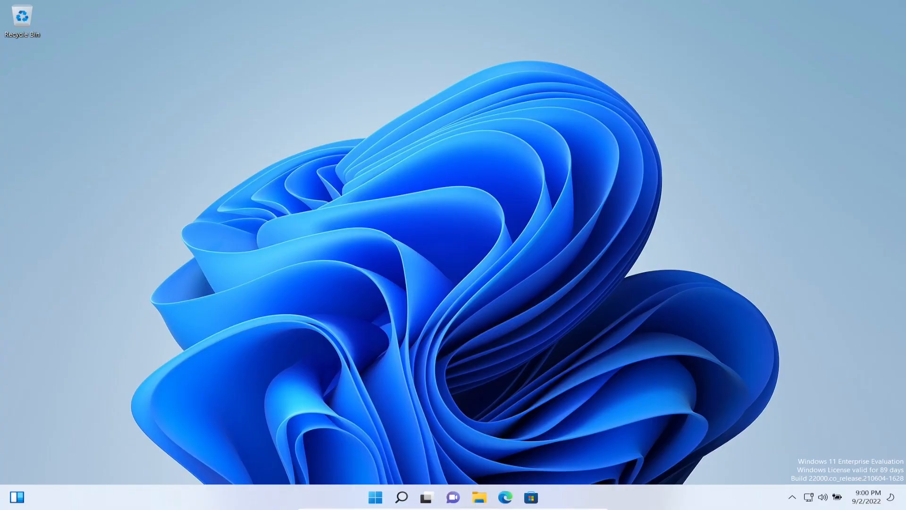
- Open the System About page via the Start button's quick link menu
{"action": "right_click", "coordinate": [375, 496]}
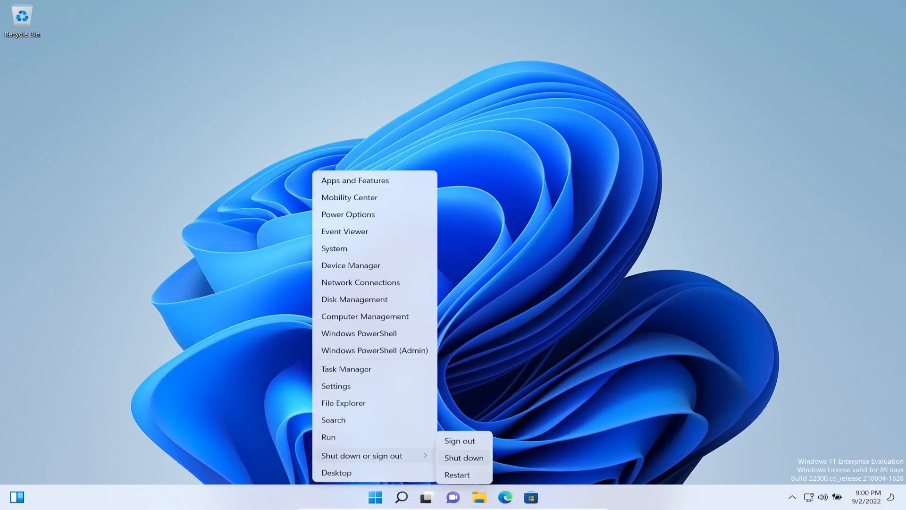
{"action": "left_click", "coordinate": [460, 440]}
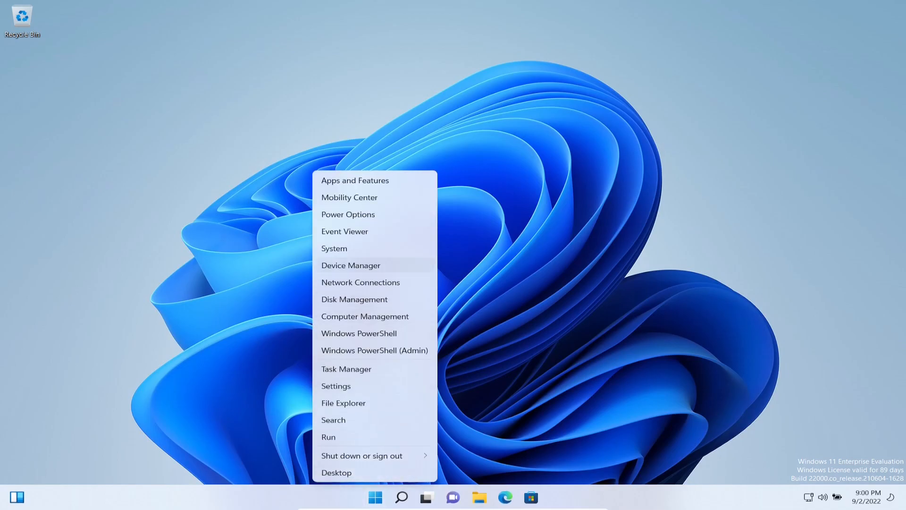
{"action": "left_click", "coordinate": [335, 386]}
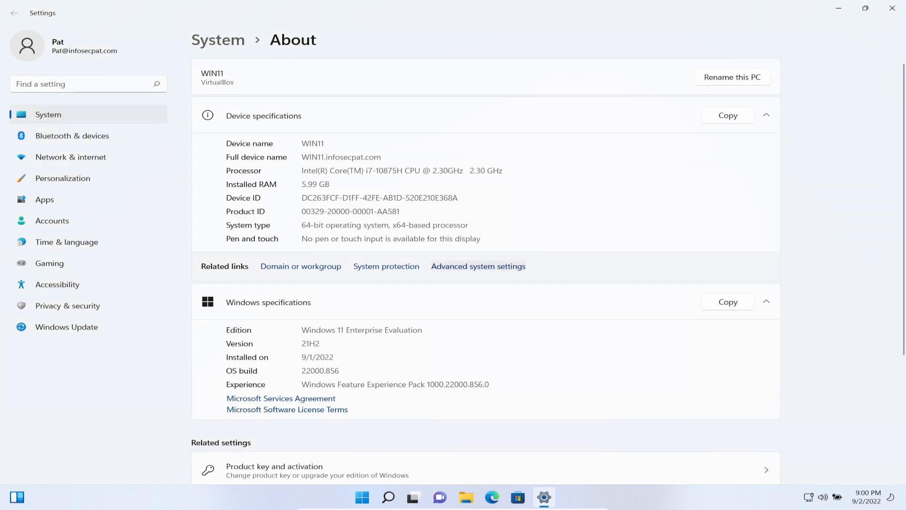
- Open Advanced system settings, elevating with the administrator username and password
{"action": "left_click", "coordinate": [477, 266]}
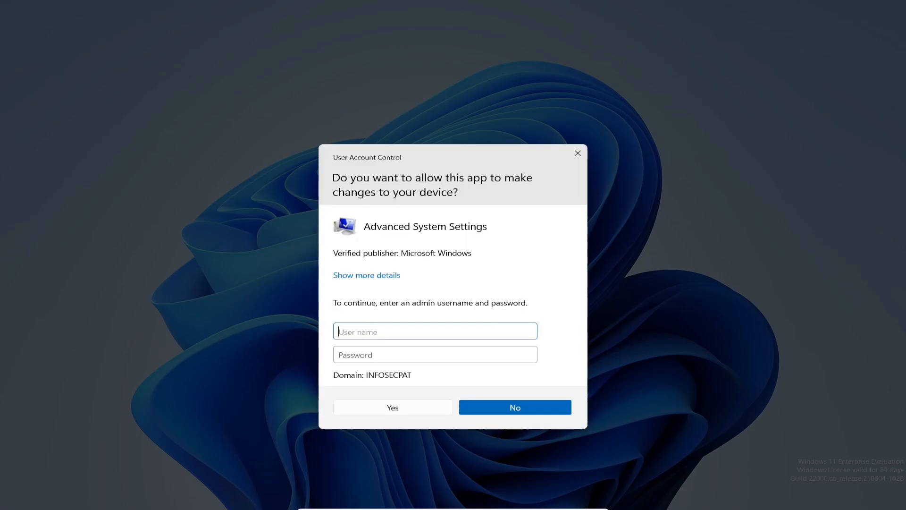
{"action": "type", "text": "administrsat"}
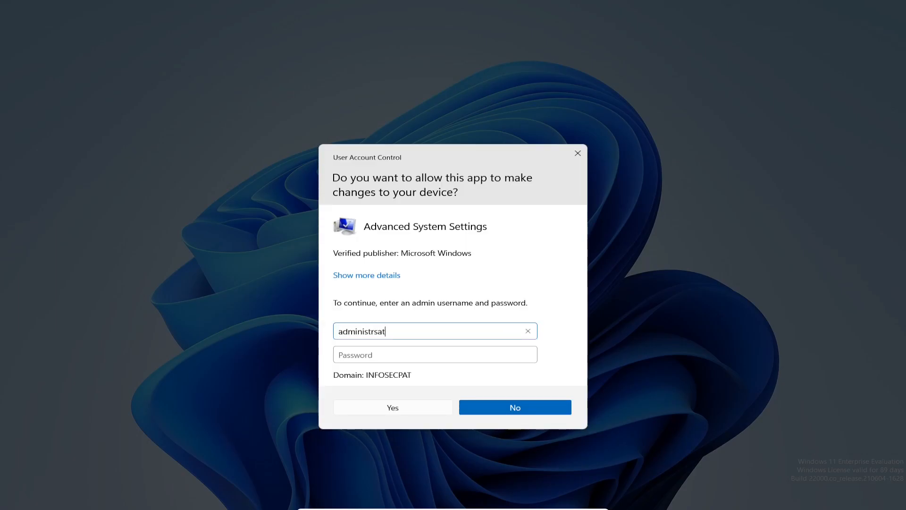
{"action": "type", "text": "administrator"}
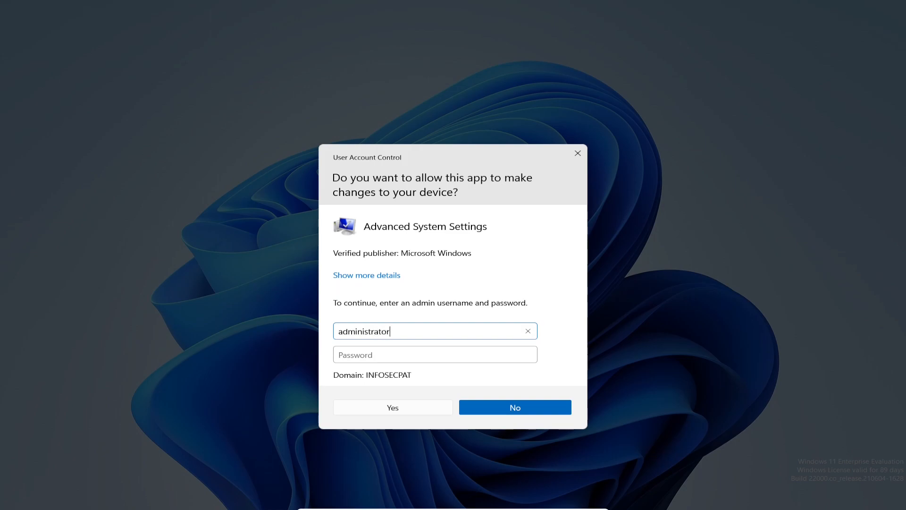
{"action": "type", "text": "••••"}
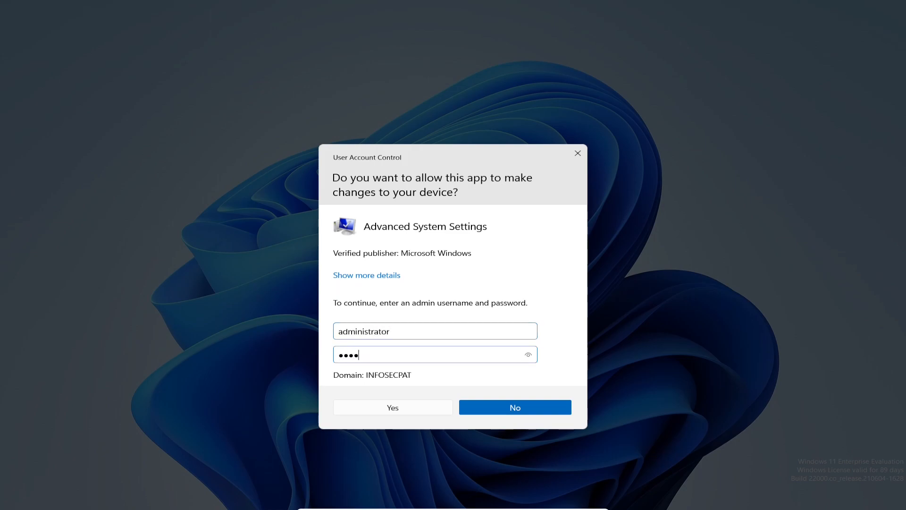
{"action": "left_click", "coordinate": [392, 407]}
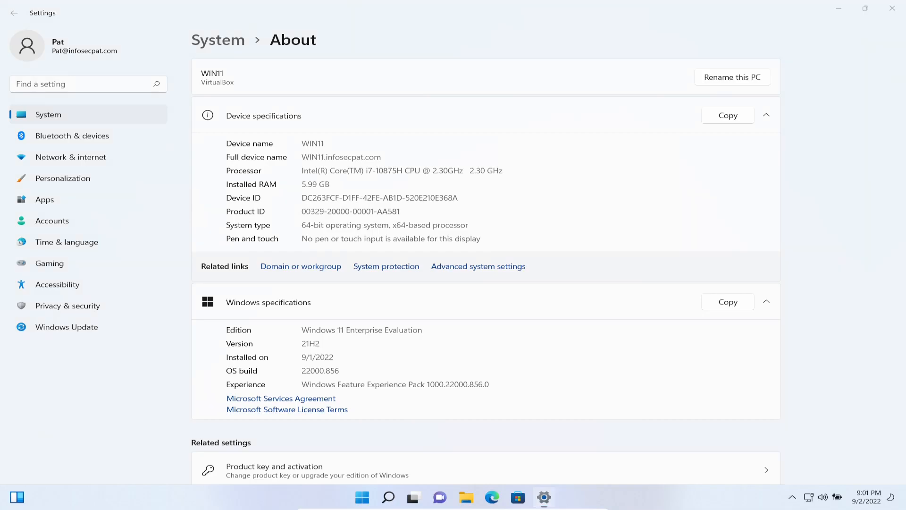
{"action": "left_click", "coordinate": [477, 266]}
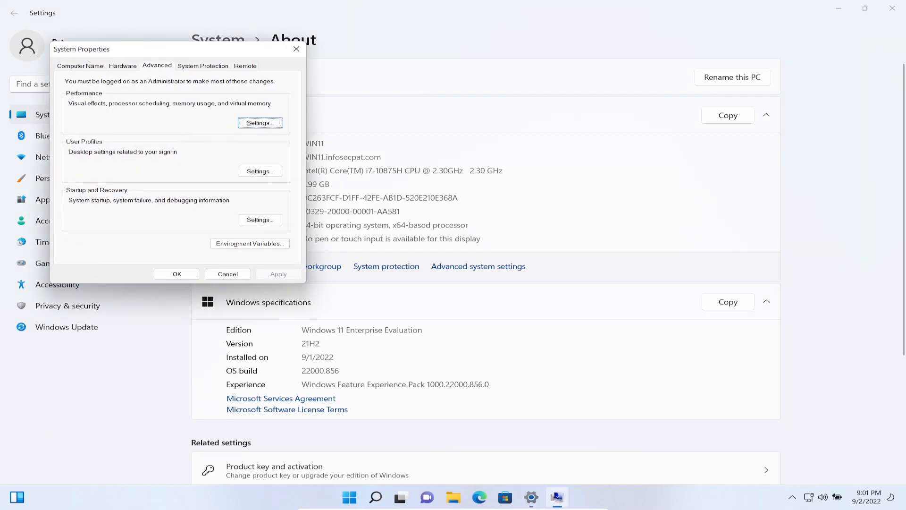
{"action": "left_click", "coordinate": [260, 171]}
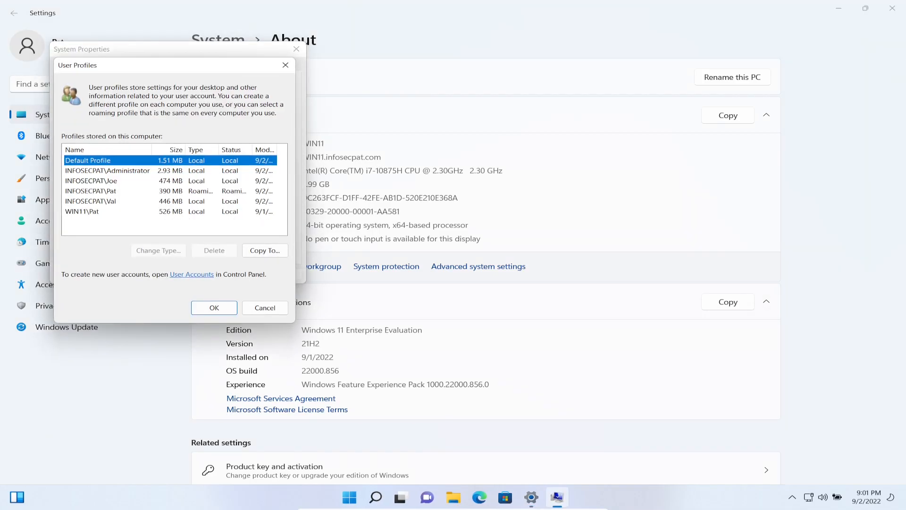
{"action": "left_click", "coordinate": [107, 191]}
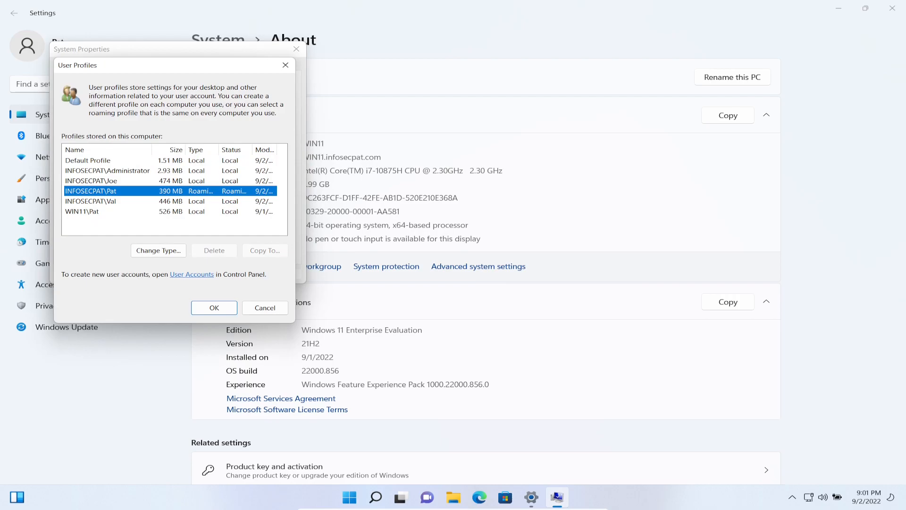
{"action": "scroll", "scroll_direction": "right", "scroll_amount": 3}
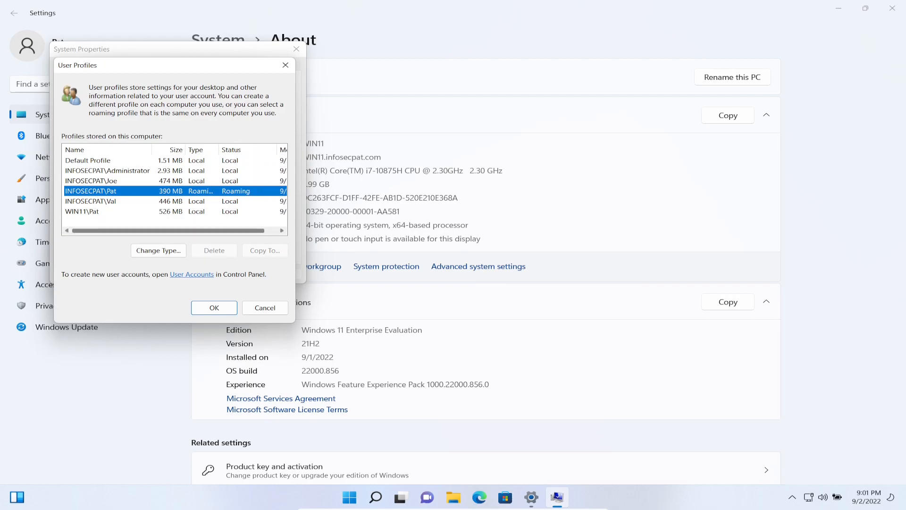
{"action": "scroll", "scroll_direction": "right", "scroll_amount": 3}
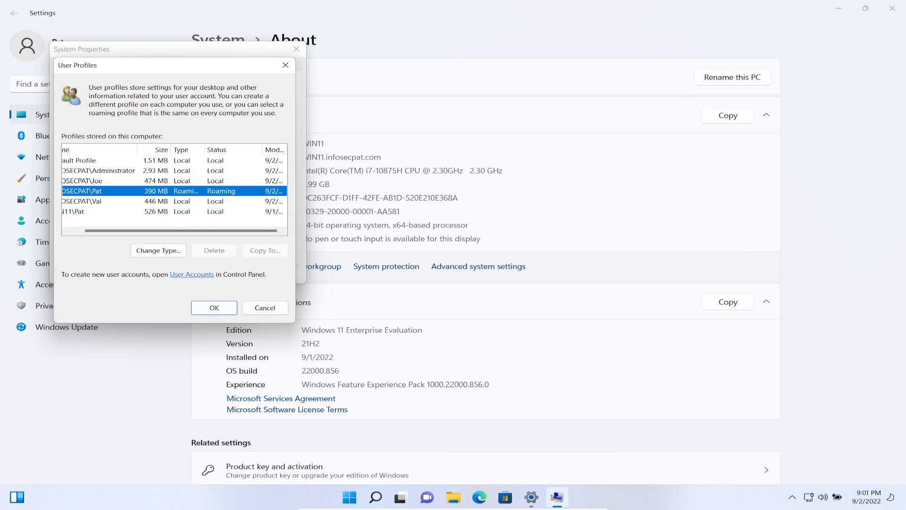
{"action": "left_click", "coordinate": [213, 307]}
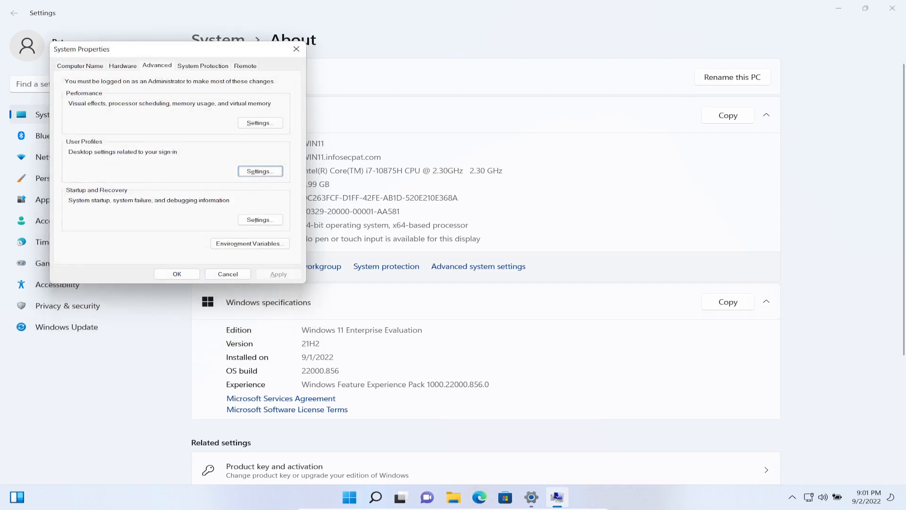
{"action": "left_click", "coordinate": [227, 274]}
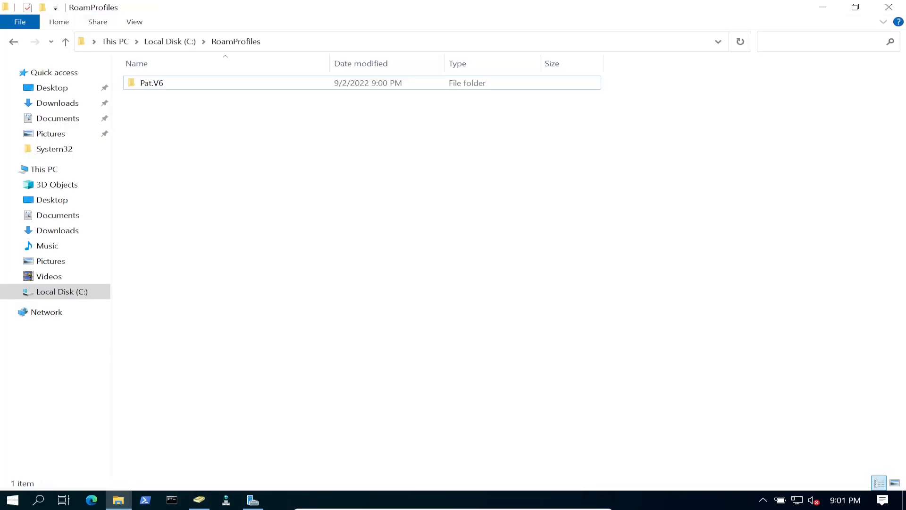
{"action": "left_click", "coordinate": [151, 82]}
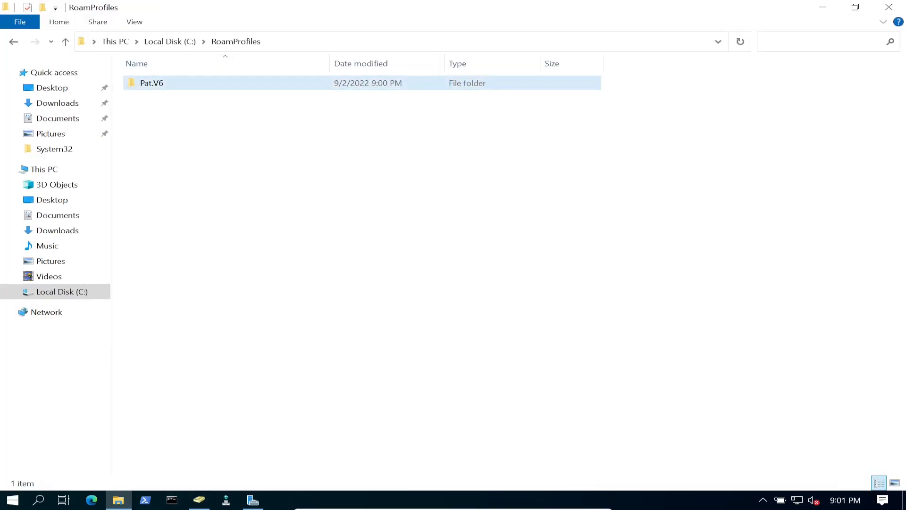
{"action": "double_click", "coordinate": [152, 83]}
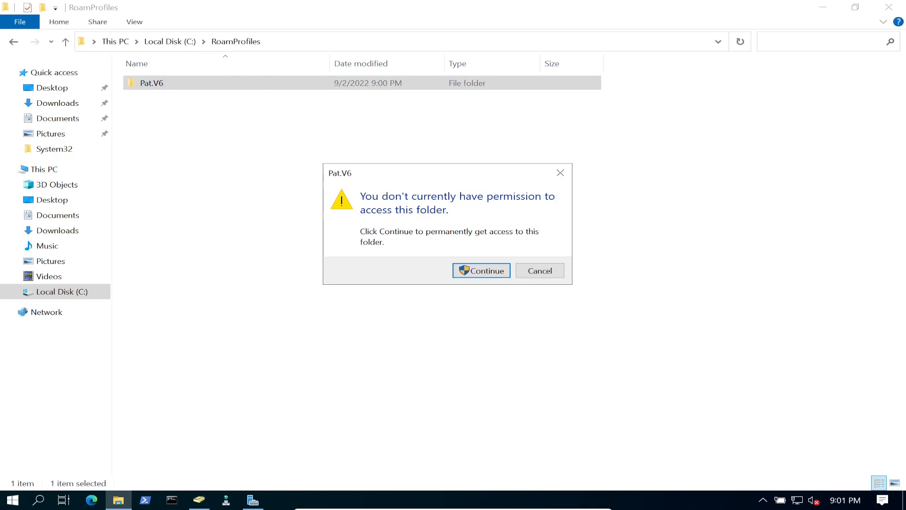
{"action": "left_click", "coordinate": [482, 270]}
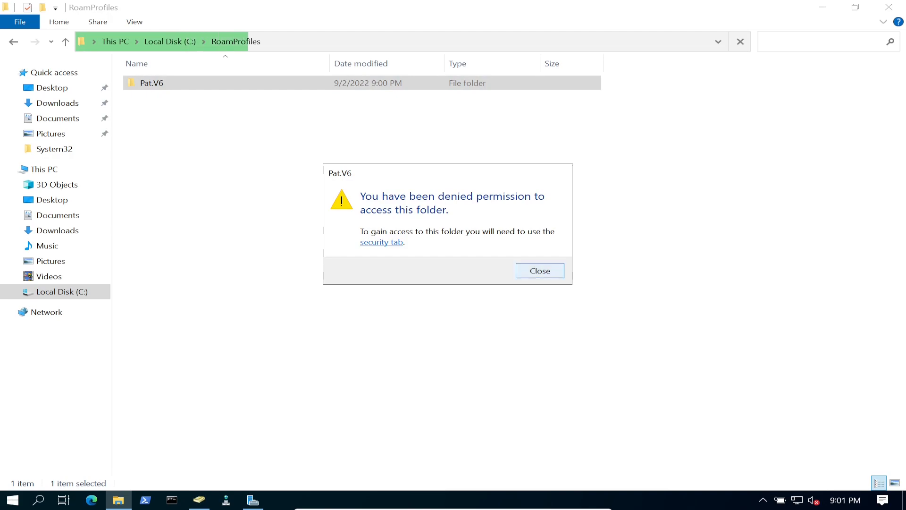
{"action": "left_click", "coordinate": [538, 271]}
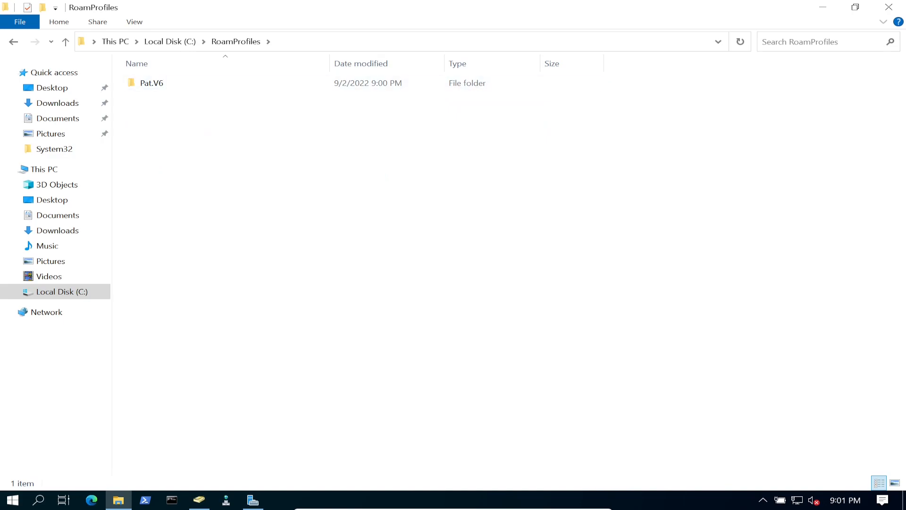
{"action": "left_click", "coordinate": [151, 83]}
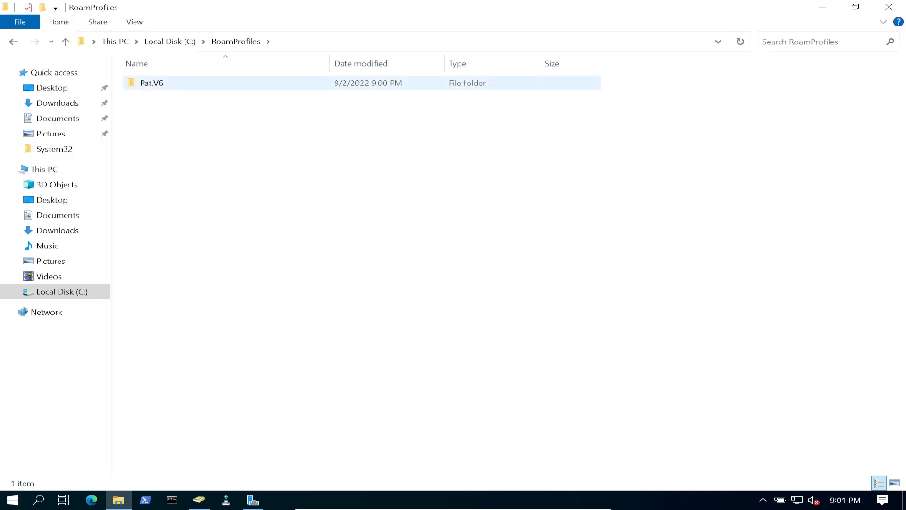